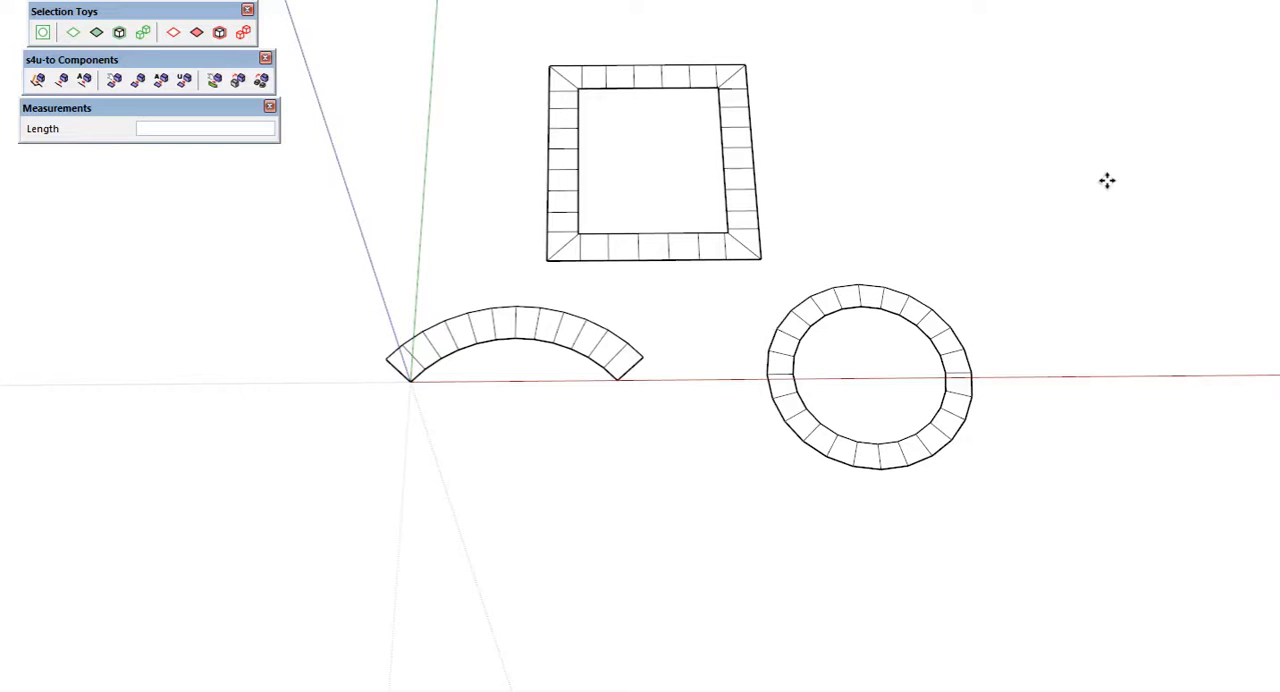
mouse_move(1187, 334)
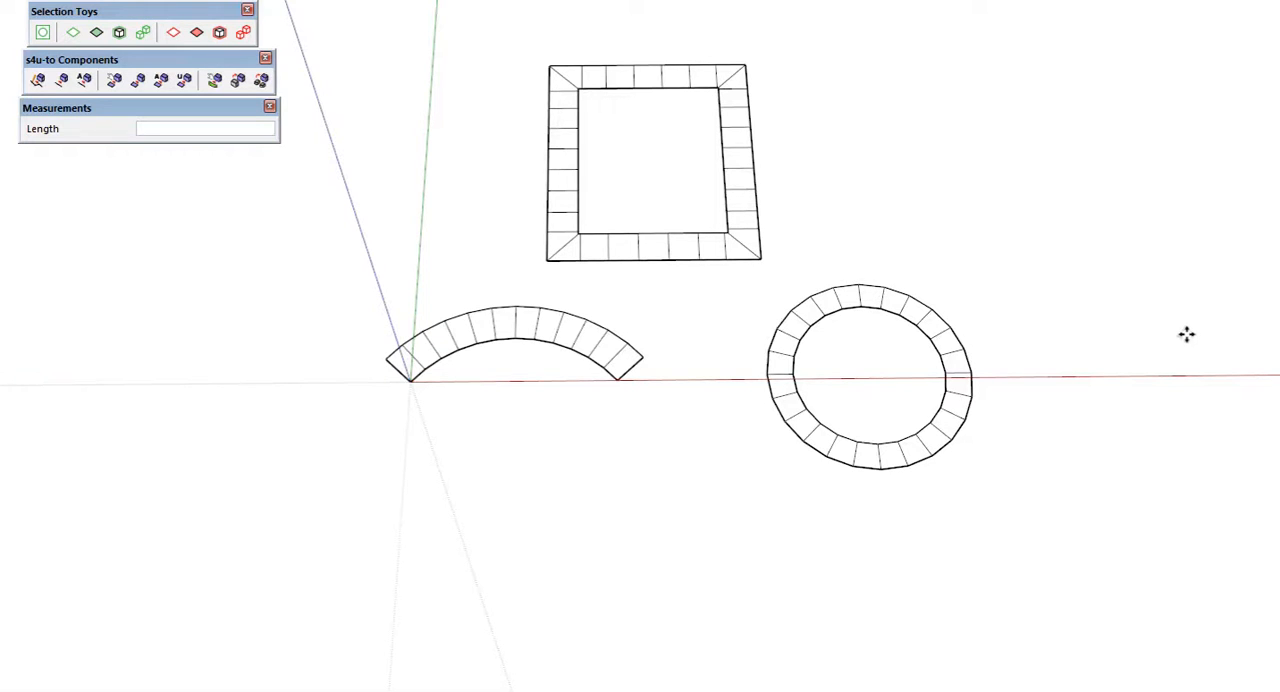
mouse_move(1173, 346)
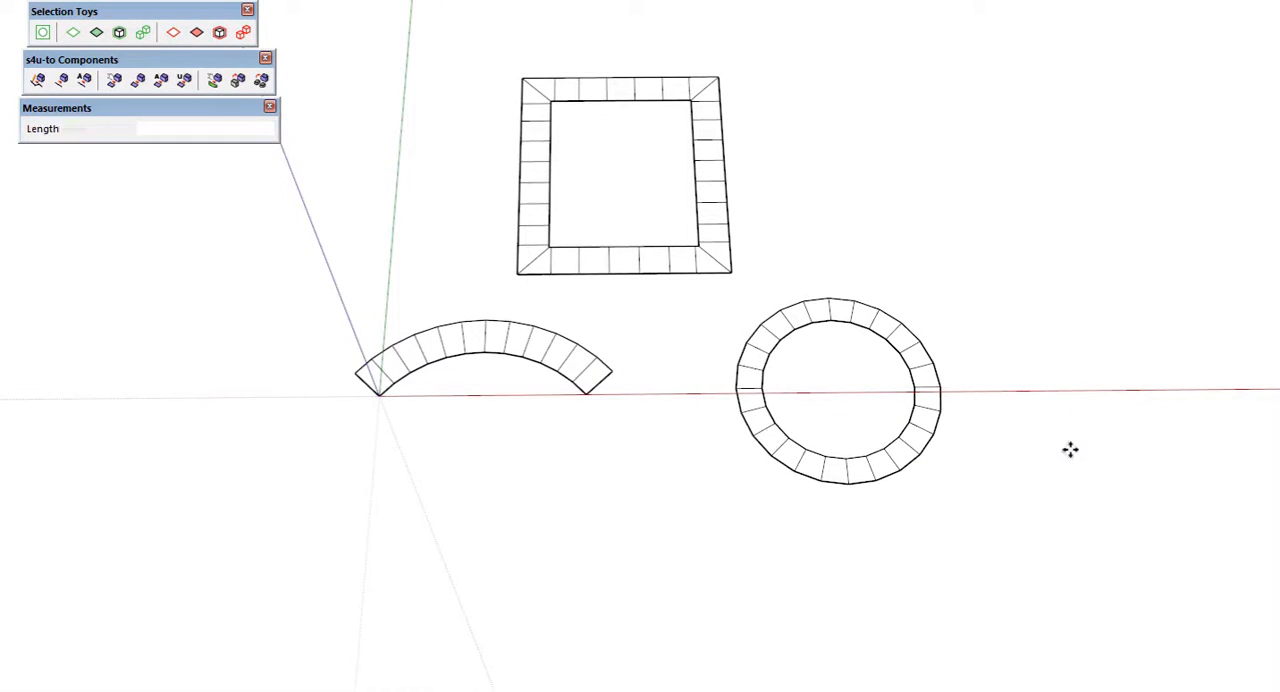
mouse_move(326, 505)
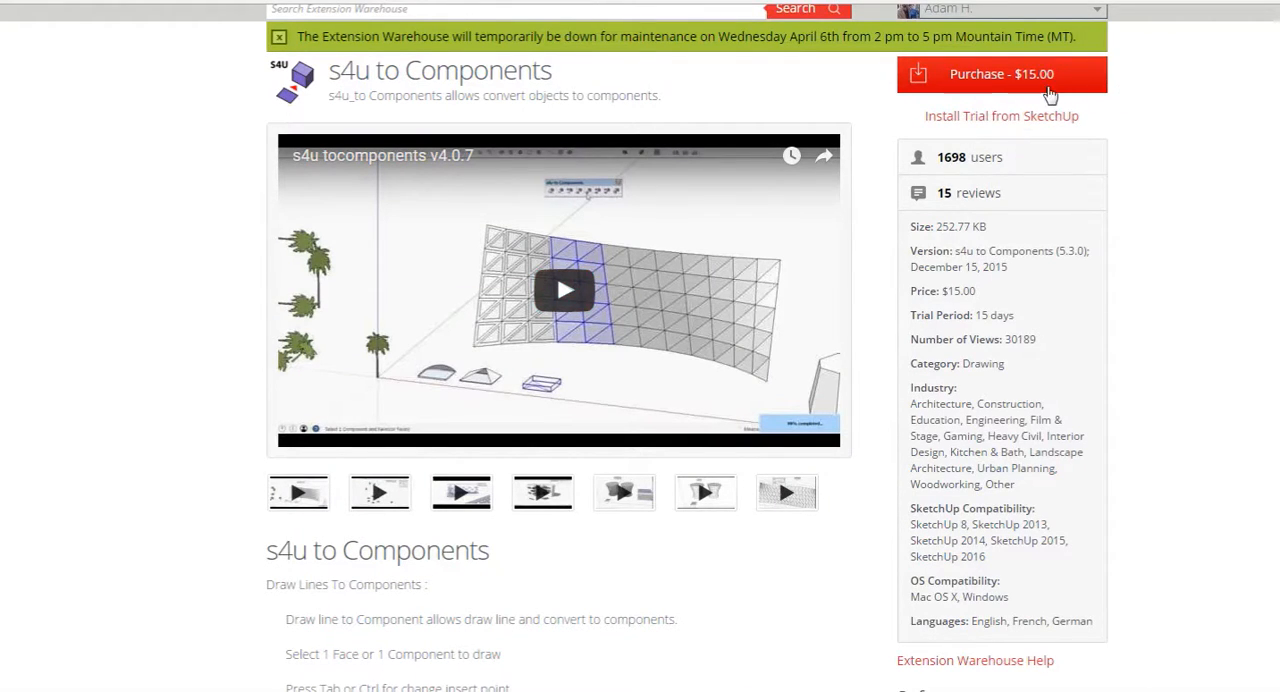
mouse_move(1001, 115)
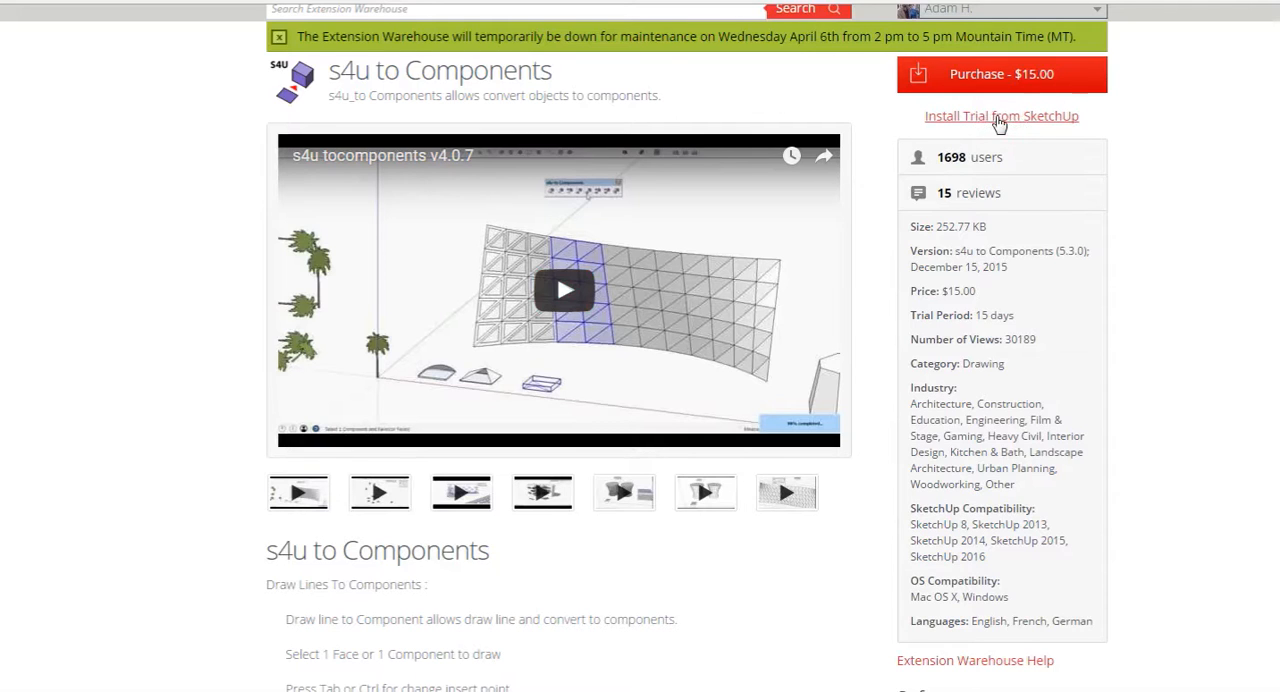
mouse_move(666, 616)
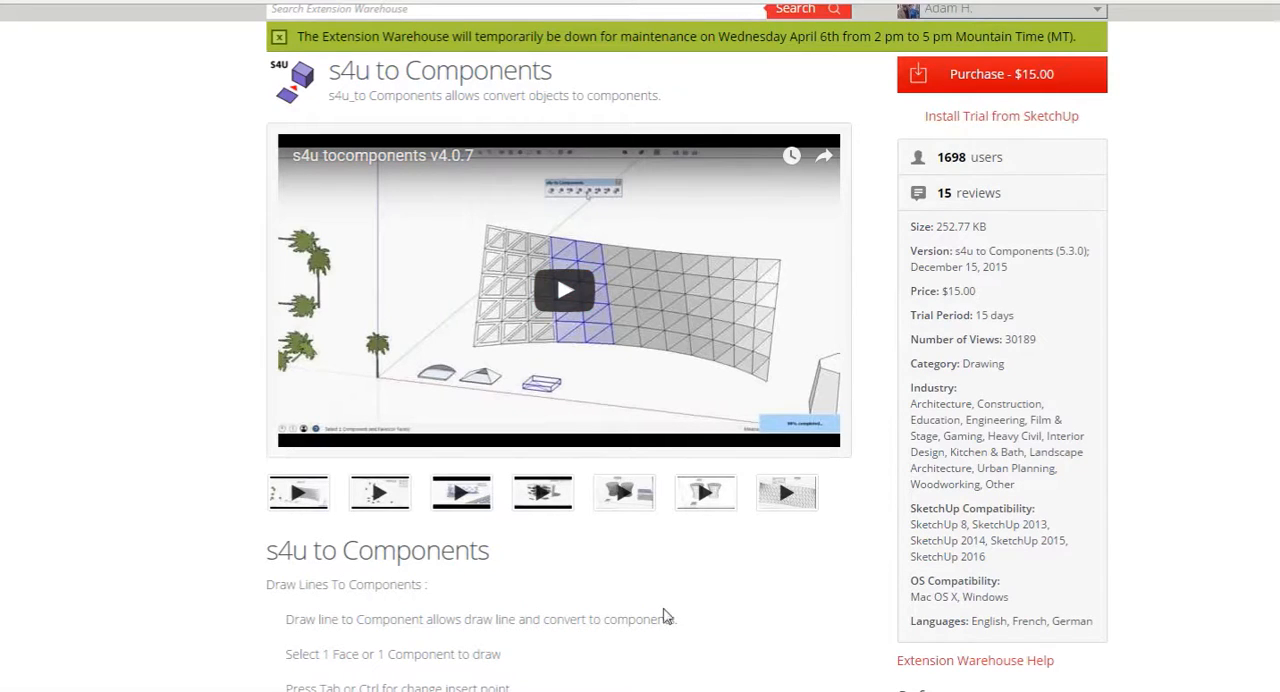
mouse_move(206, 213)
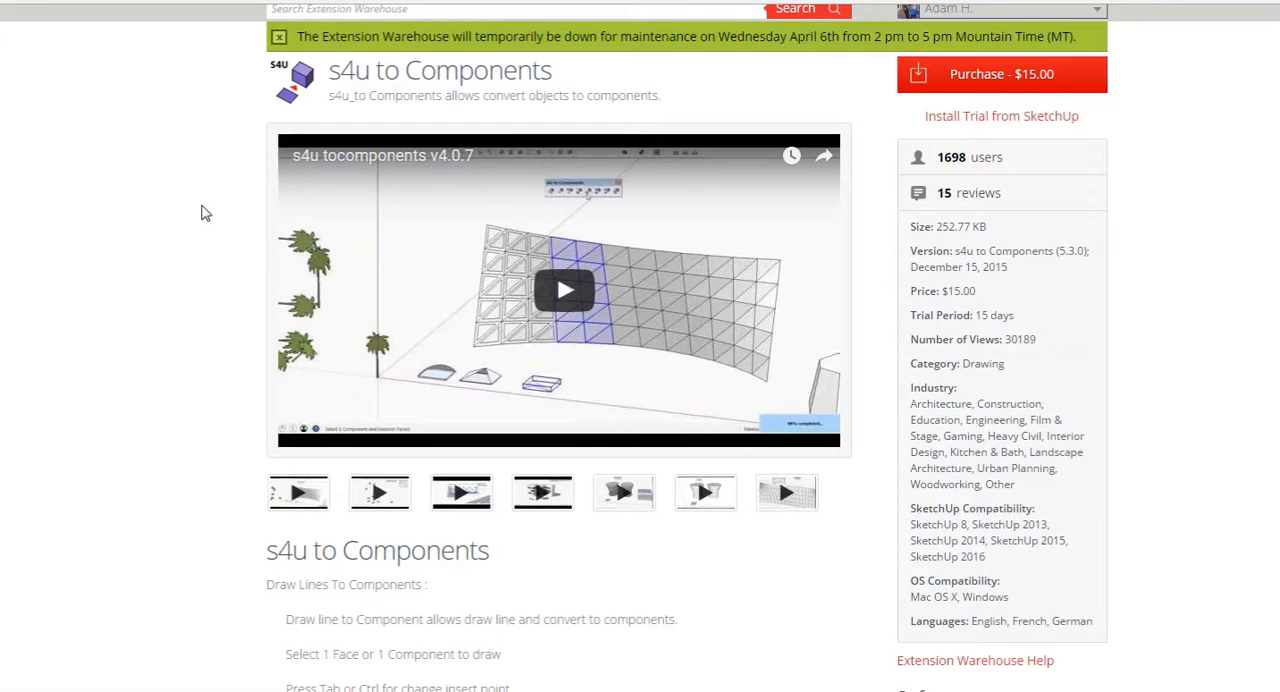
mouse_move(88, 353)
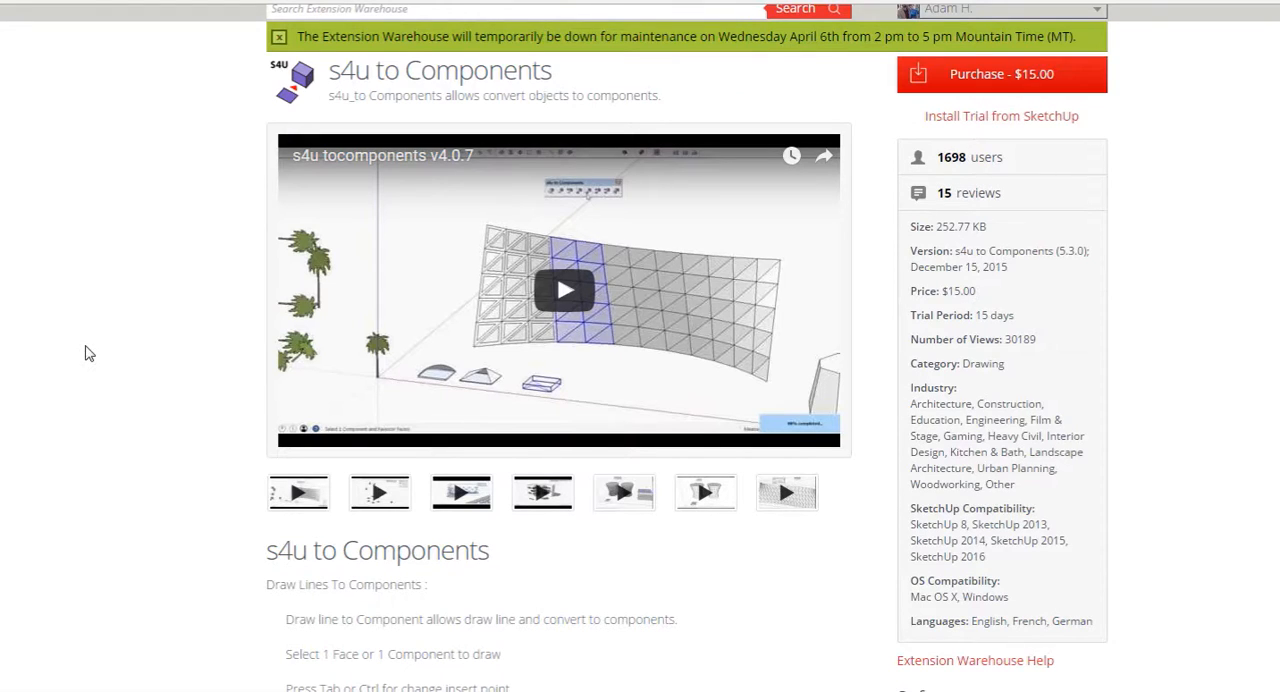
mouse_move(114, 352)
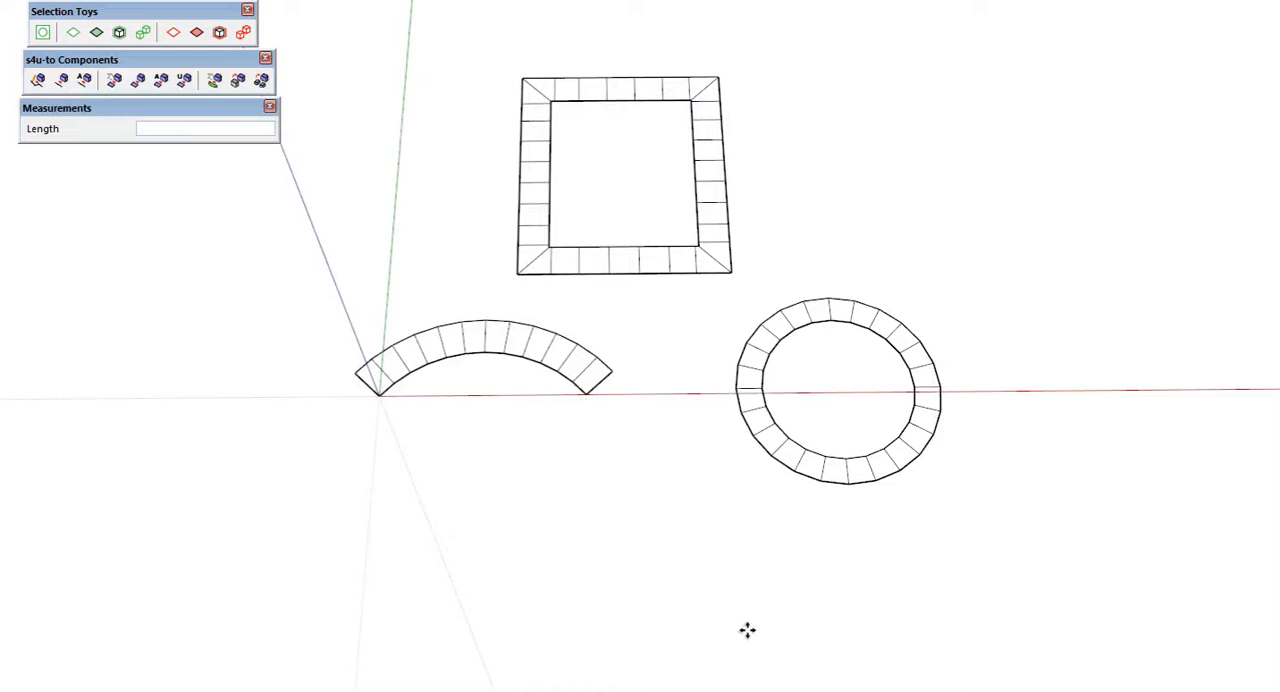
mouse_move(647, 183)
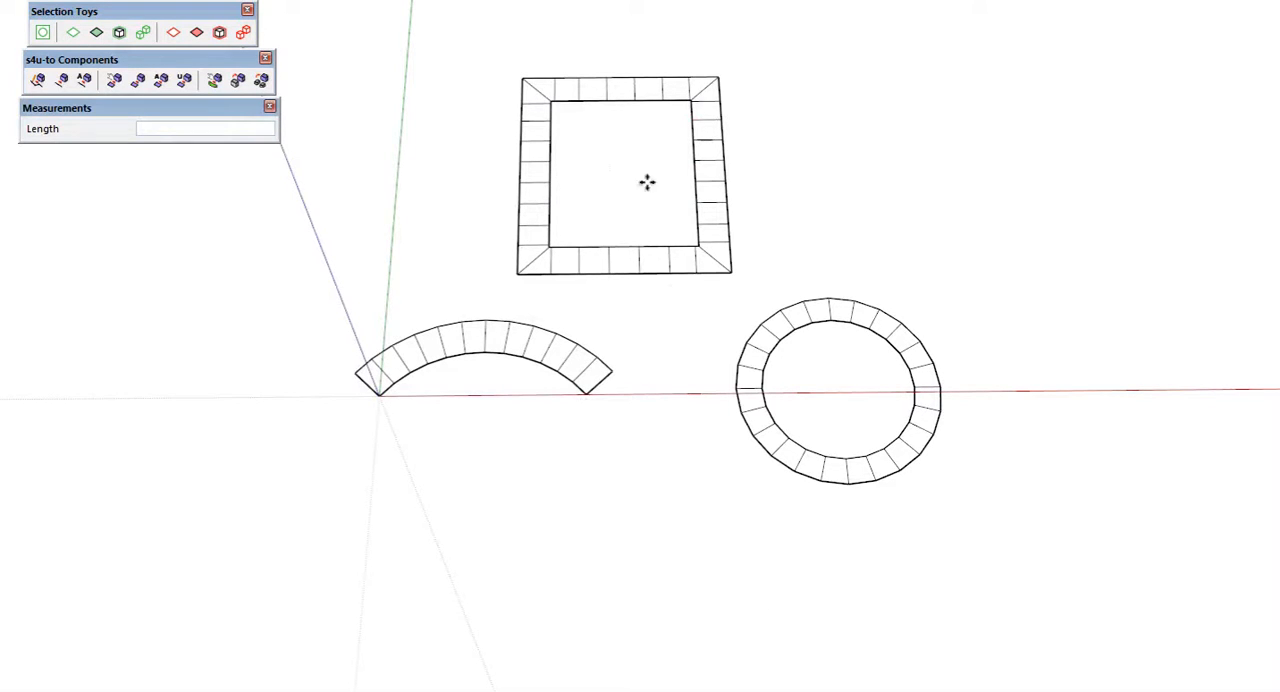
mouse_move(845, 419)
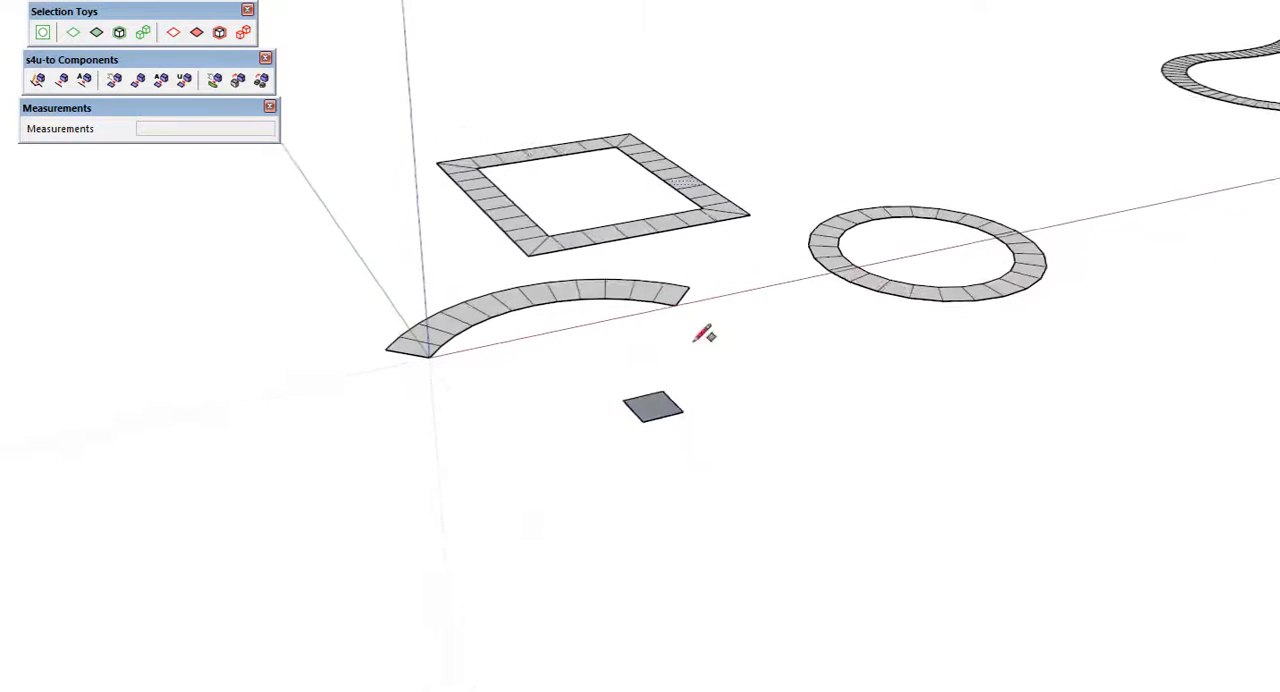
Select the thin square slab and create it as a stone component.
left_click(652, 410)
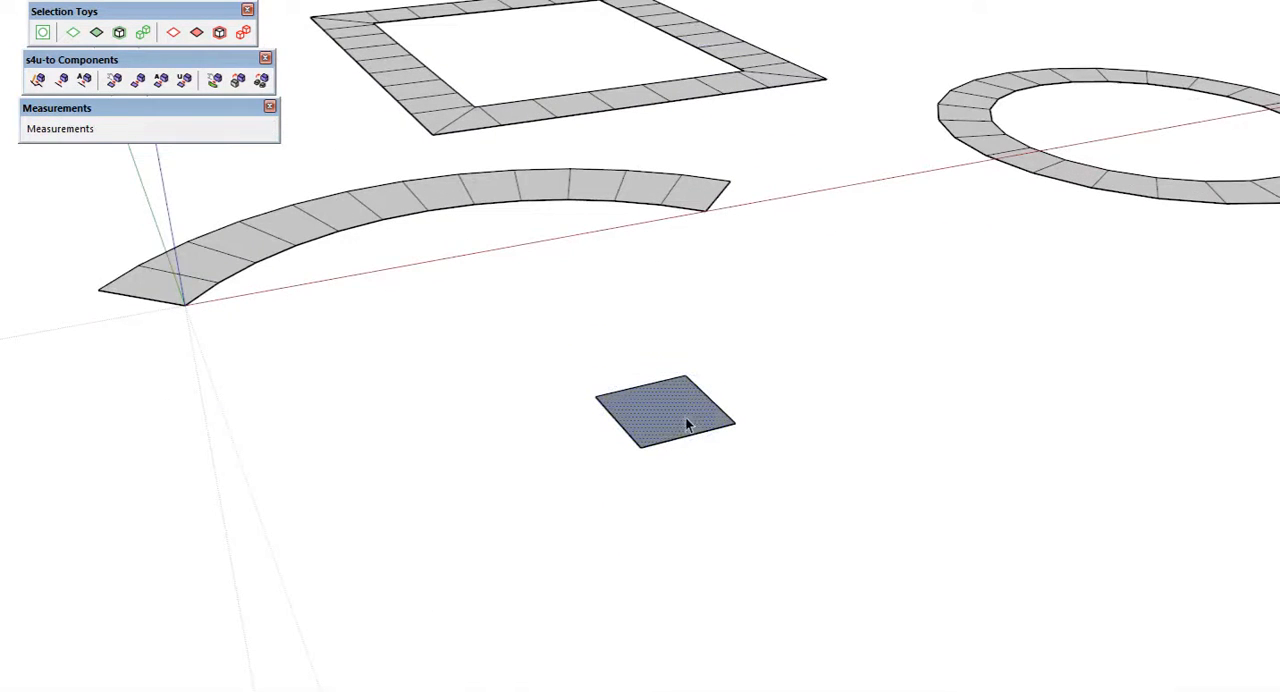
left_click(672, 413)
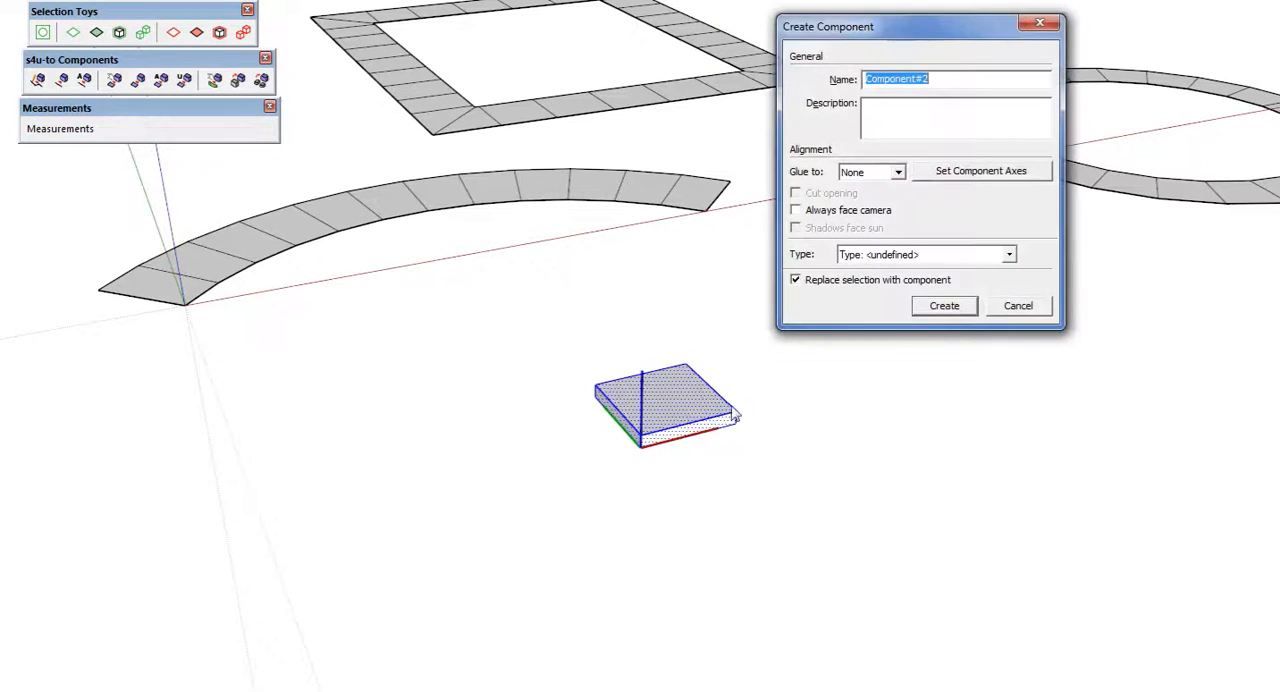
mouse_move(983, 24)
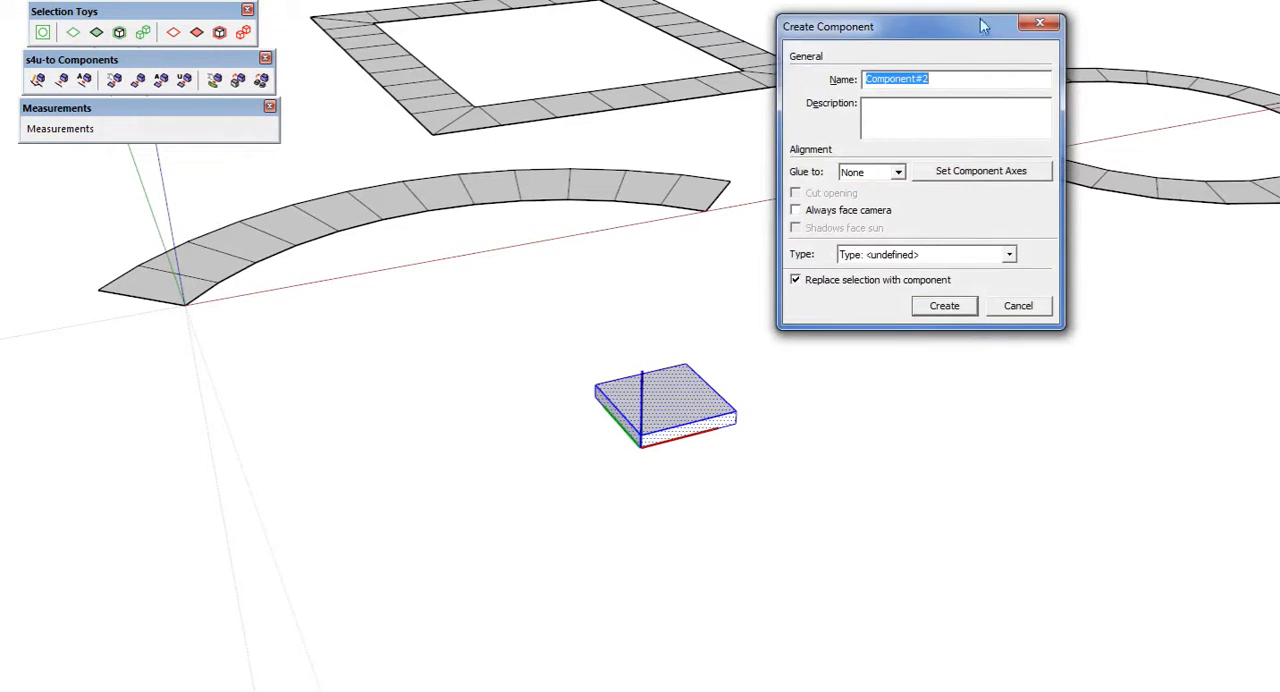
left_click(943, 305)
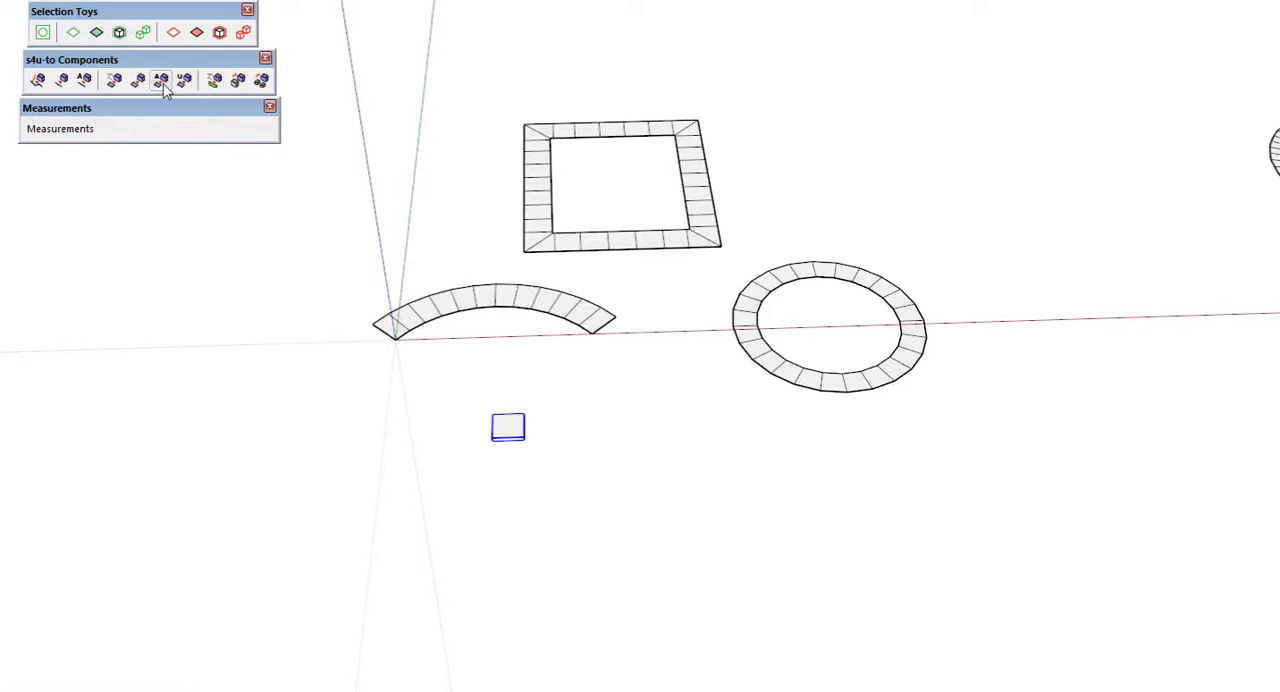
mouse_move(160, 81)
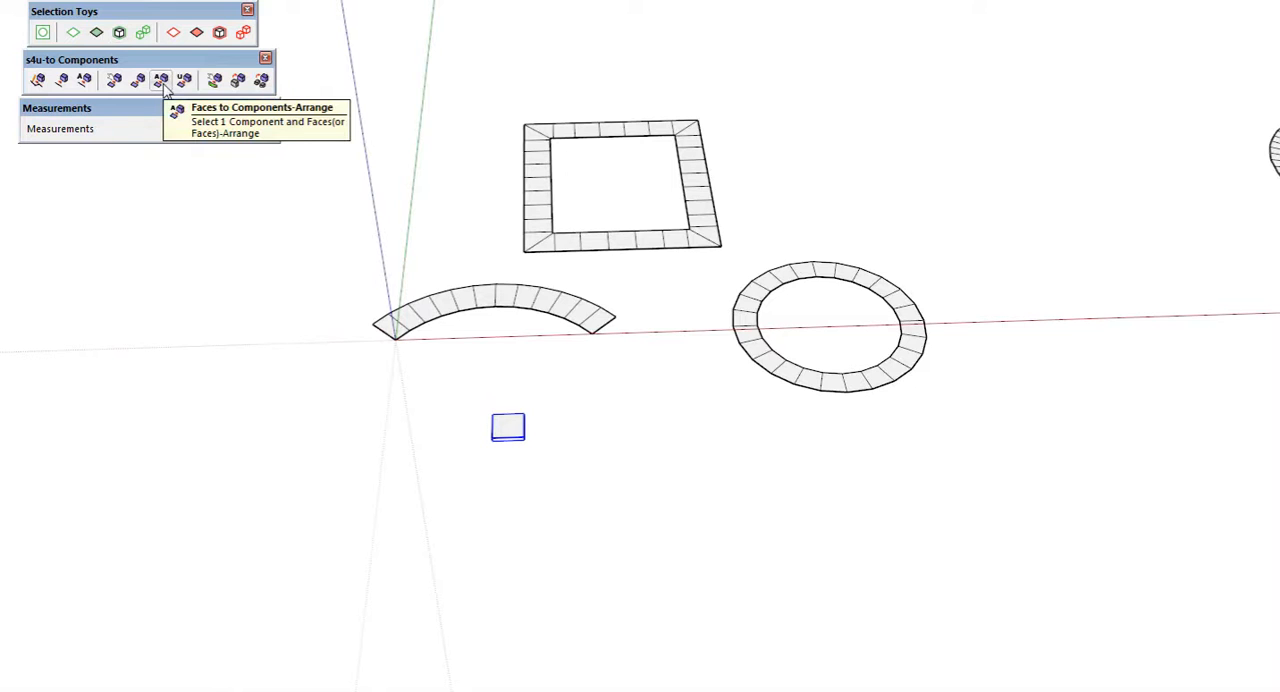
mouse_move(470, 413)
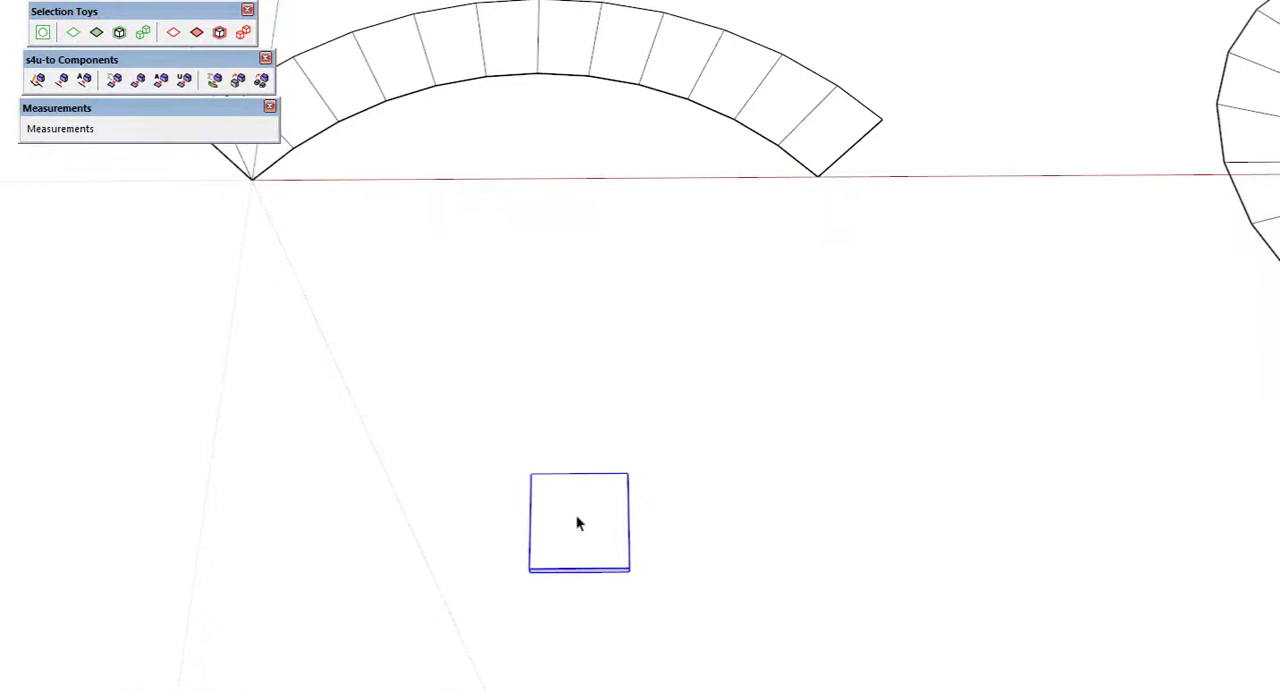
Zoom in on the segmented arc ring faces.
scroll("up", 3)
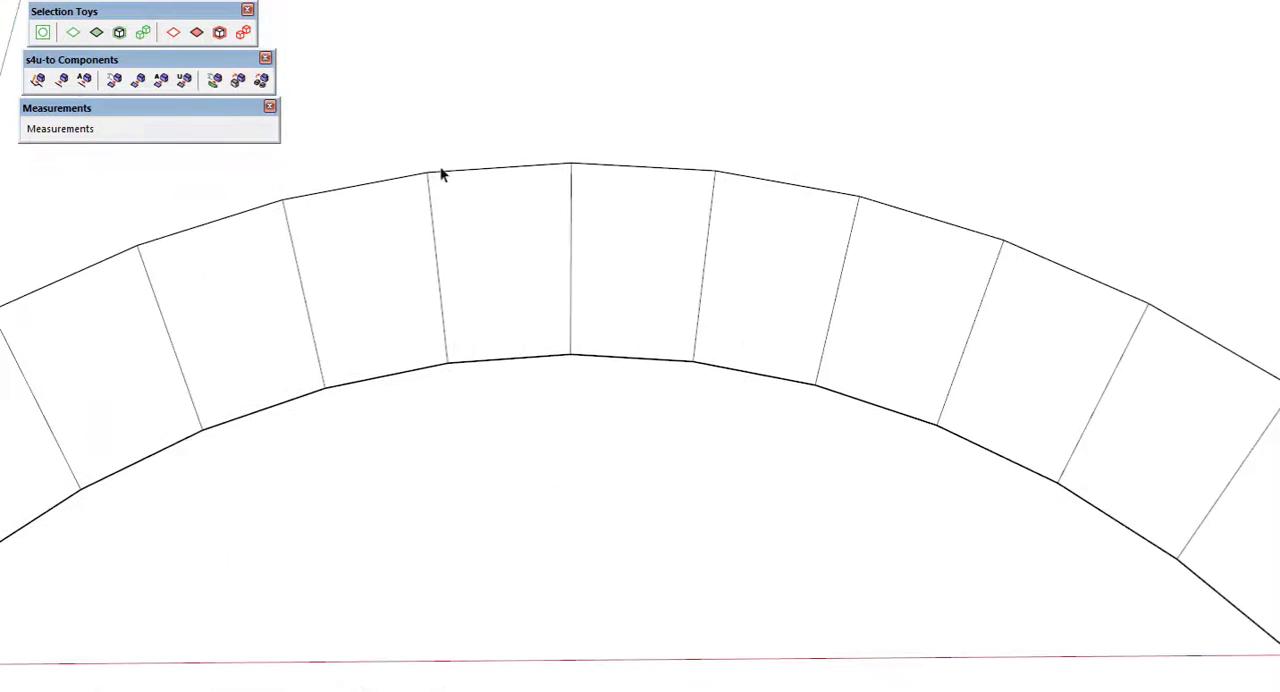
mouse_move(584, 343)
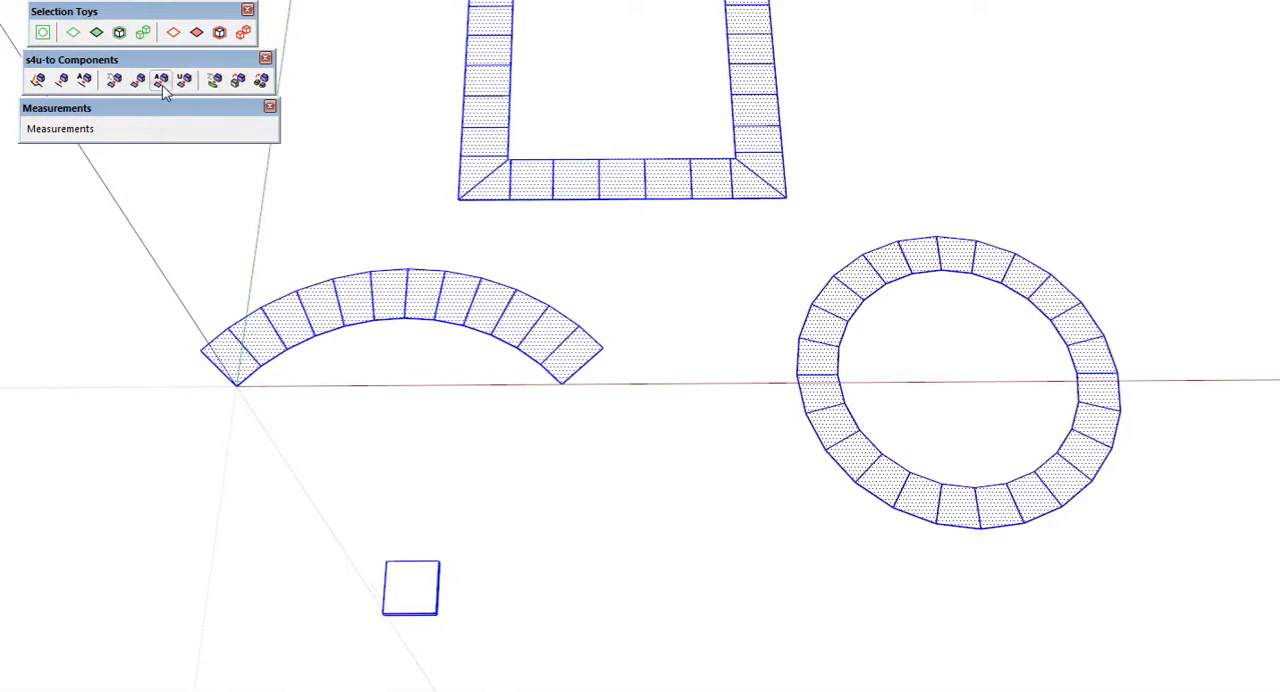
mouse_move(113, 81)
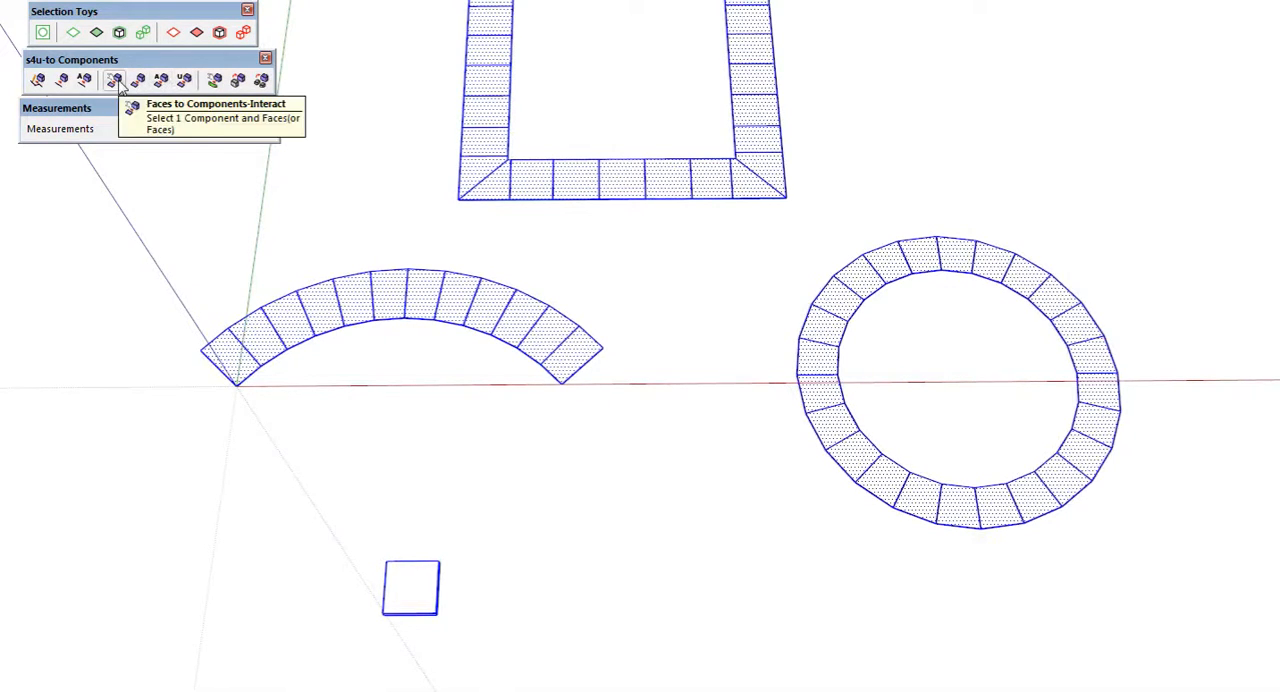
mouse_move(160, 81)
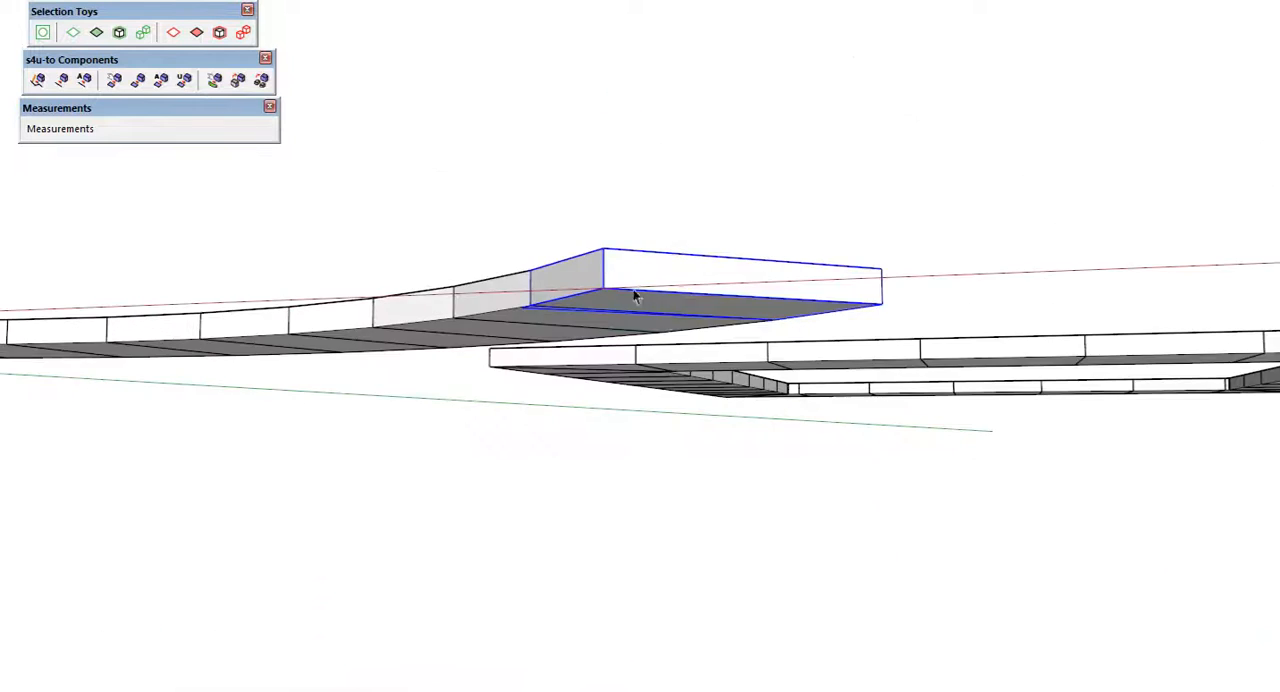
left_click_drag(635, 295, 593, 375)
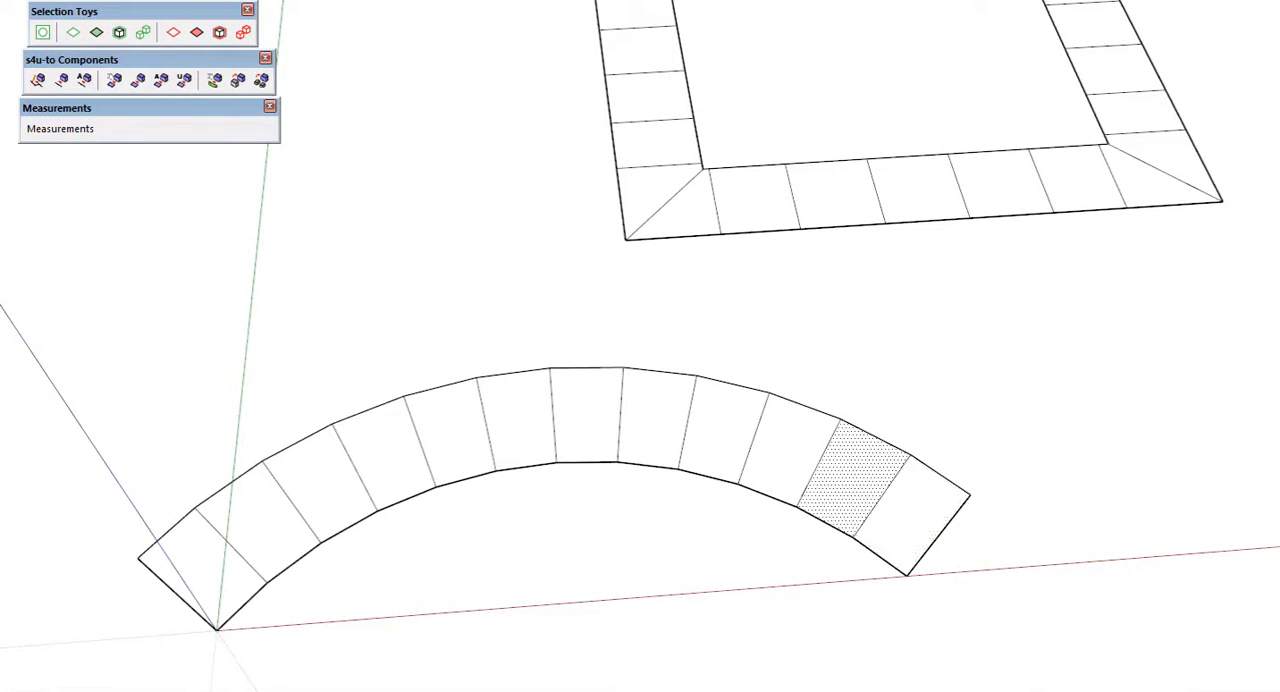
mouse_move(952, 490)
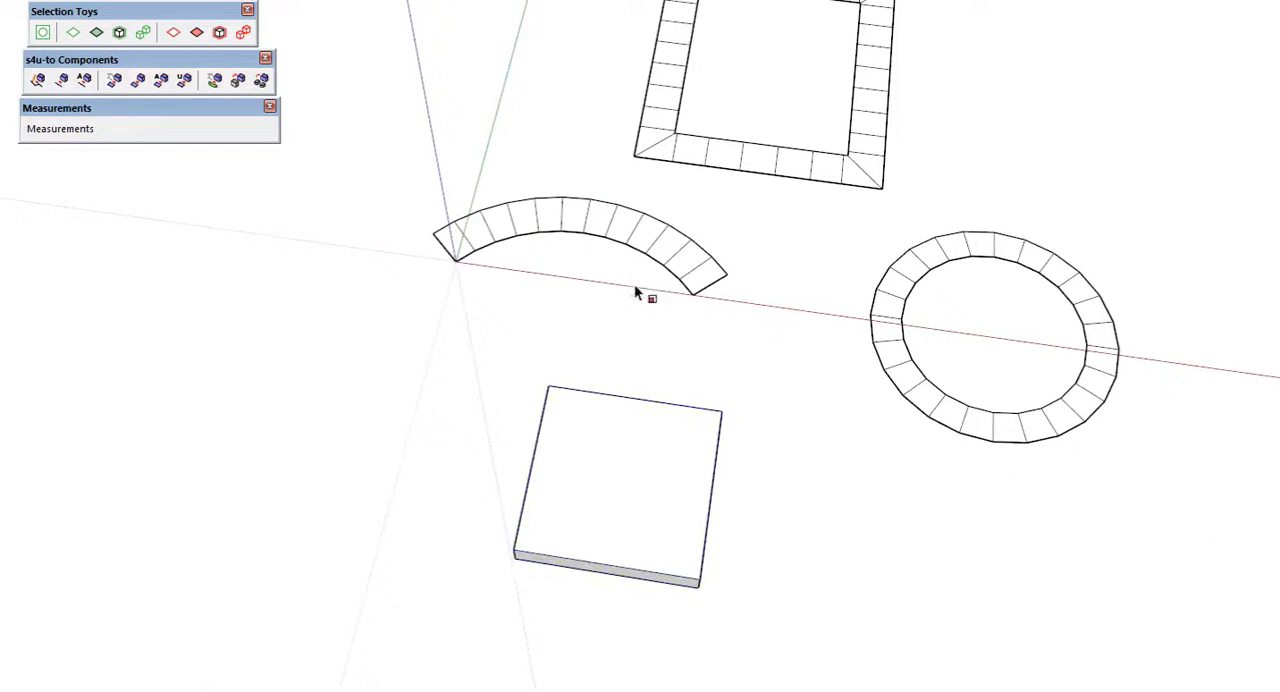
Fit copies of the slab component onto the arc ring stones at scale 0.21.
scroll("down", 3)
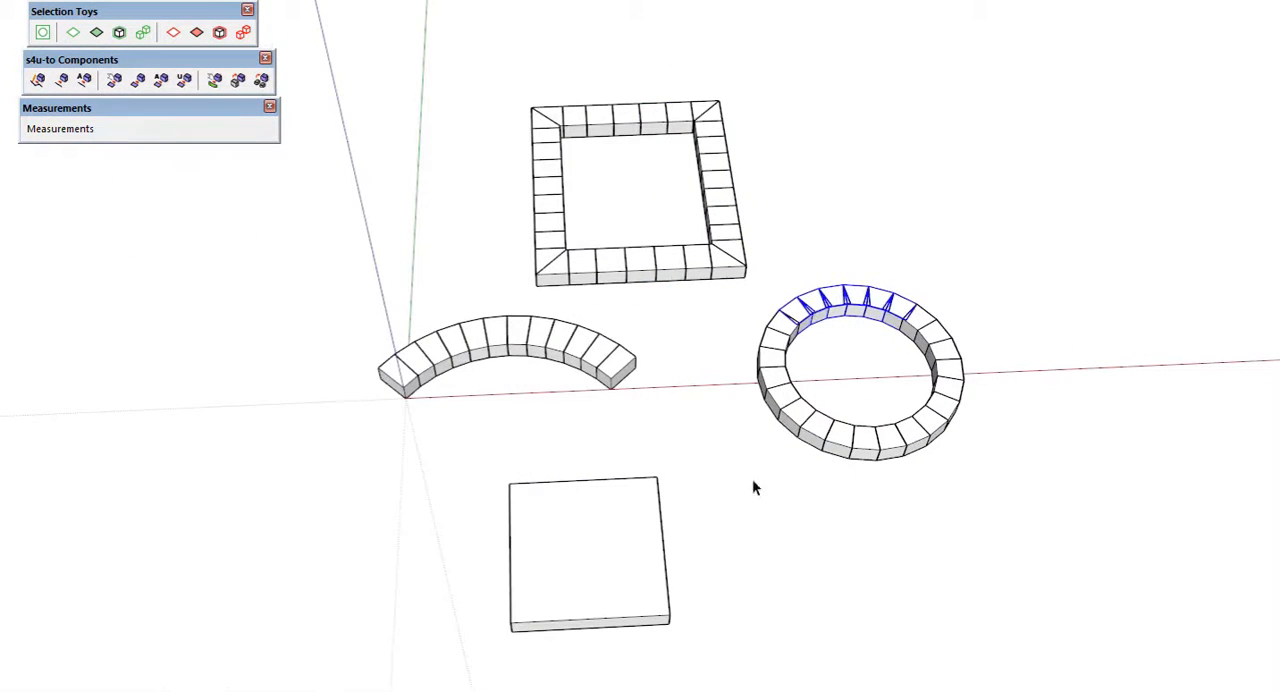
mouse_move(797, 511)
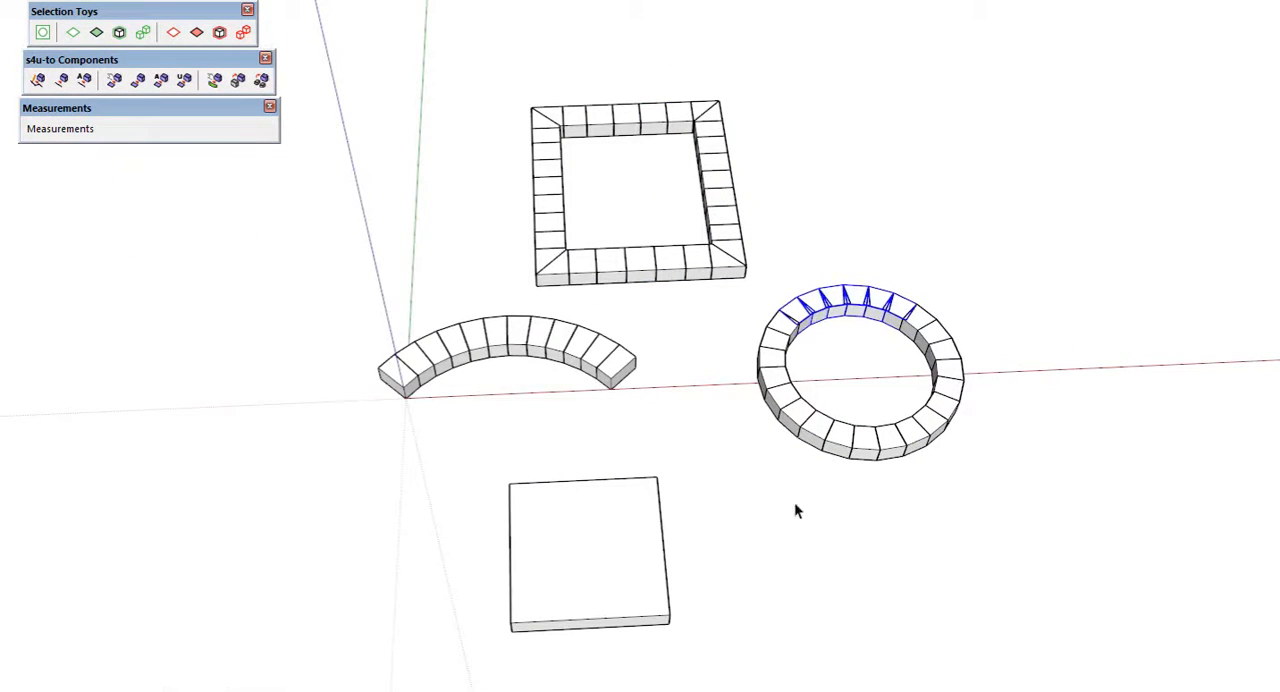
scroll("down", 3)
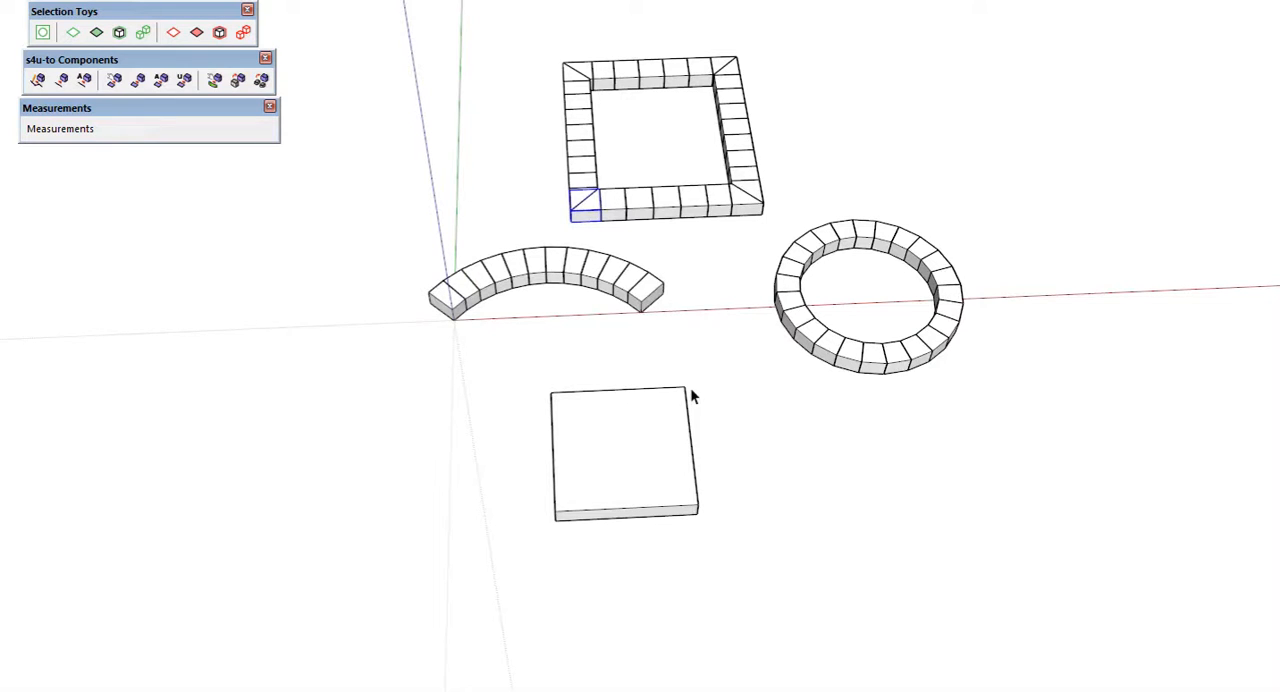
mouse_move(668, 493)
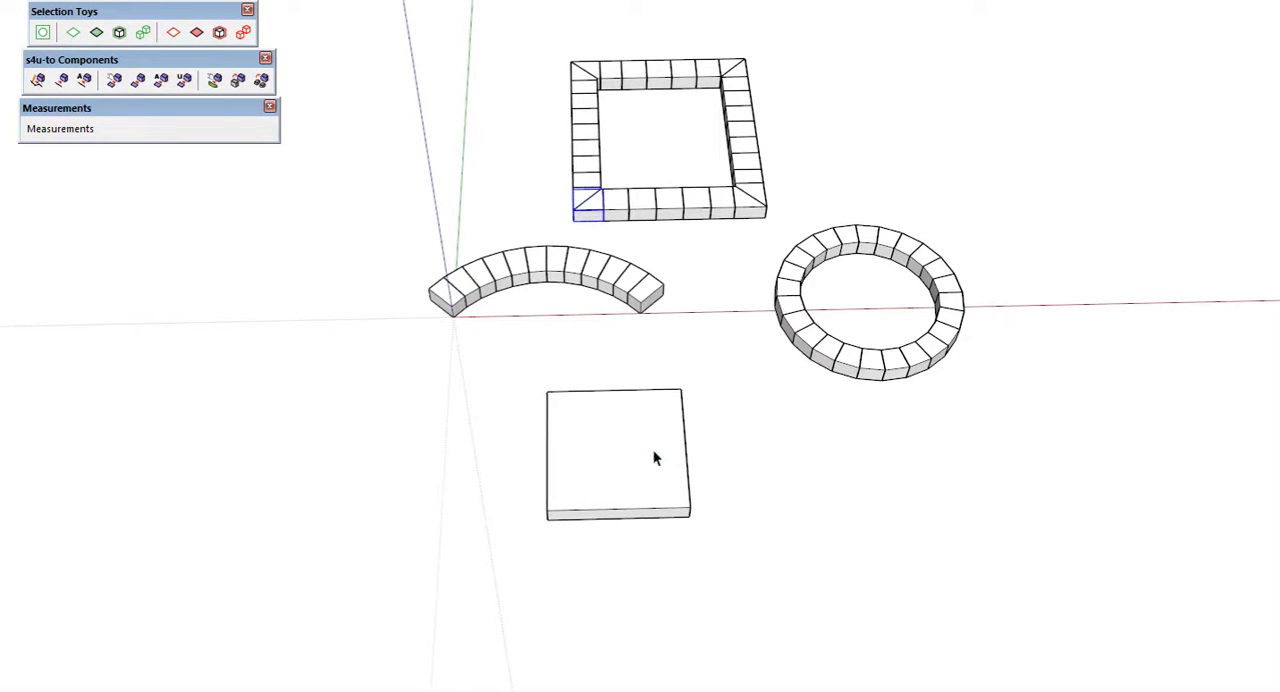
mouse_move(605, 270)
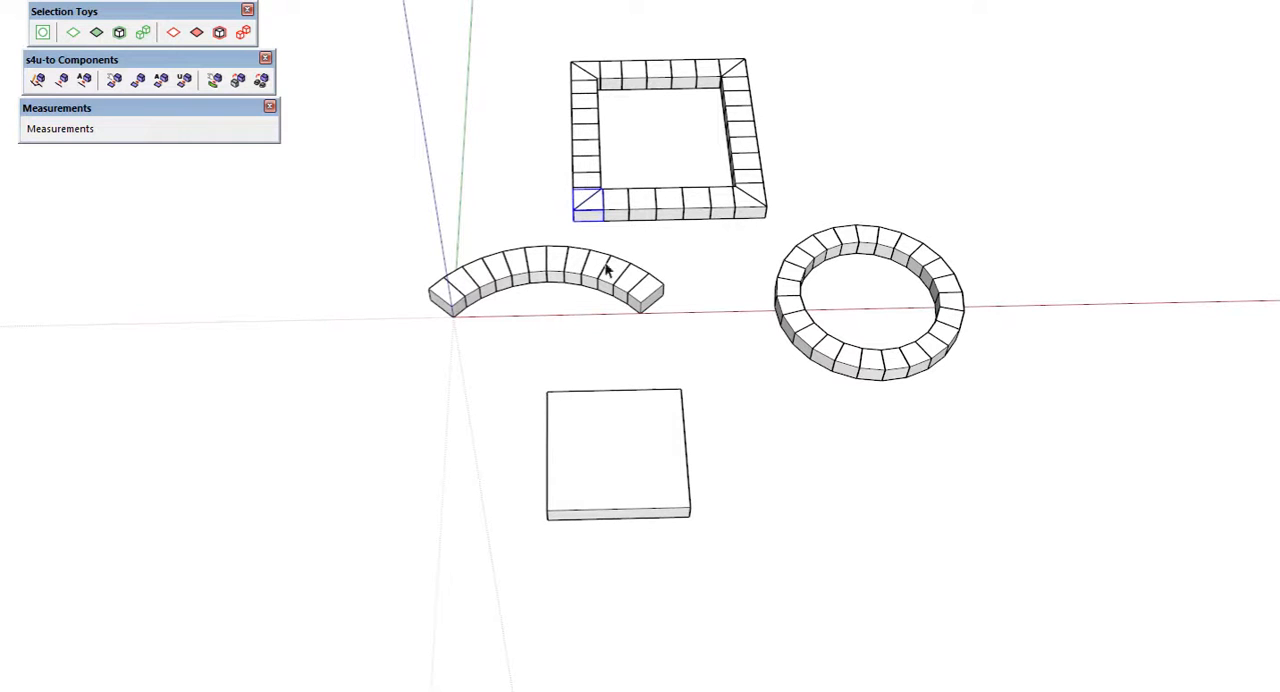
mouse_move(718, 197)
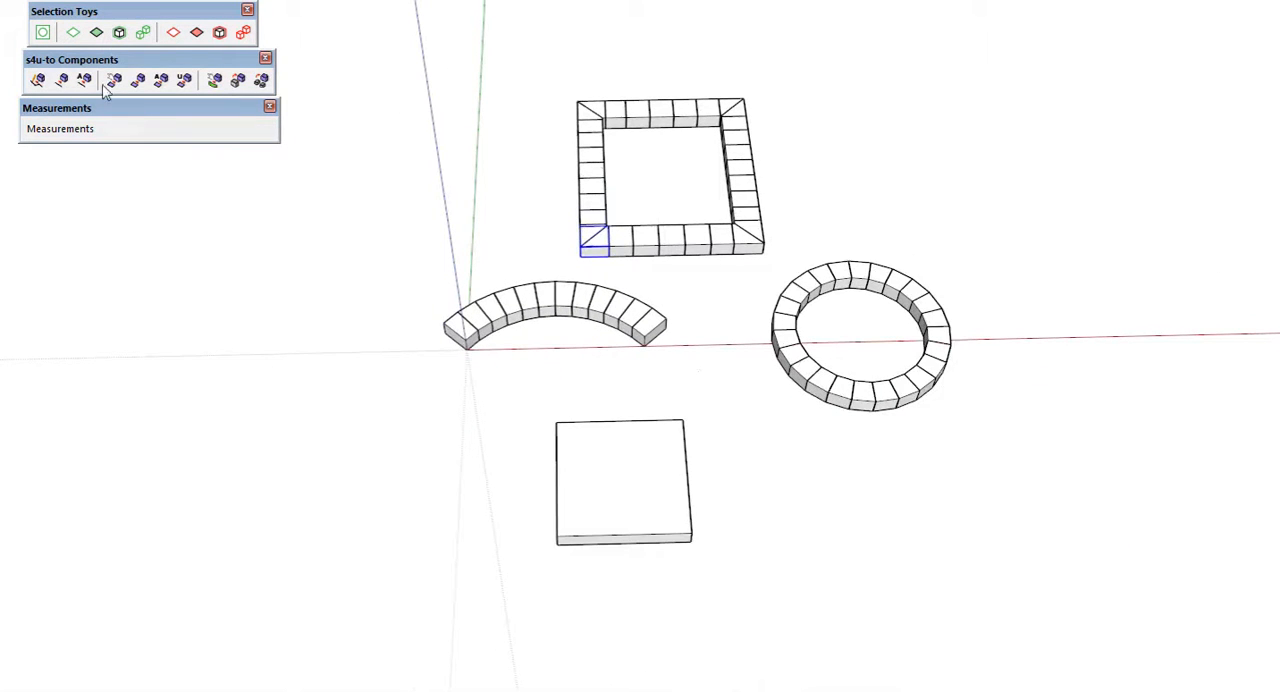
mouse_move(662, 534)
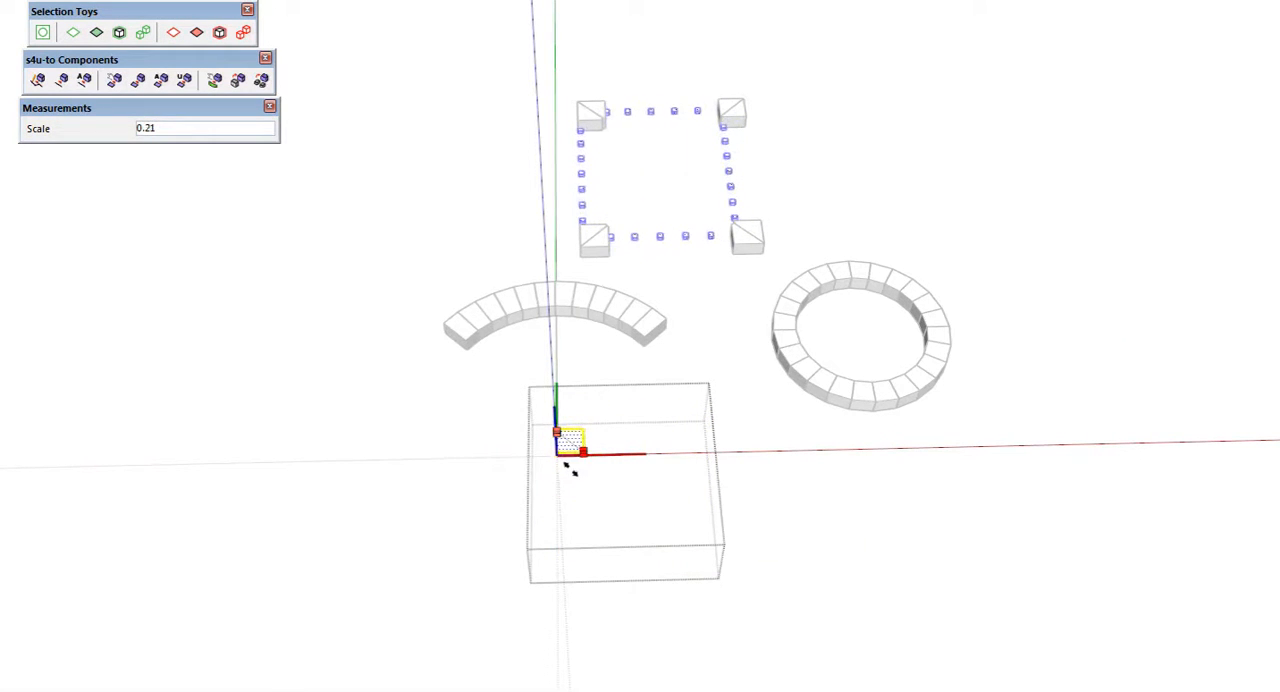
left_click_drag(572, 440, 600, 460)
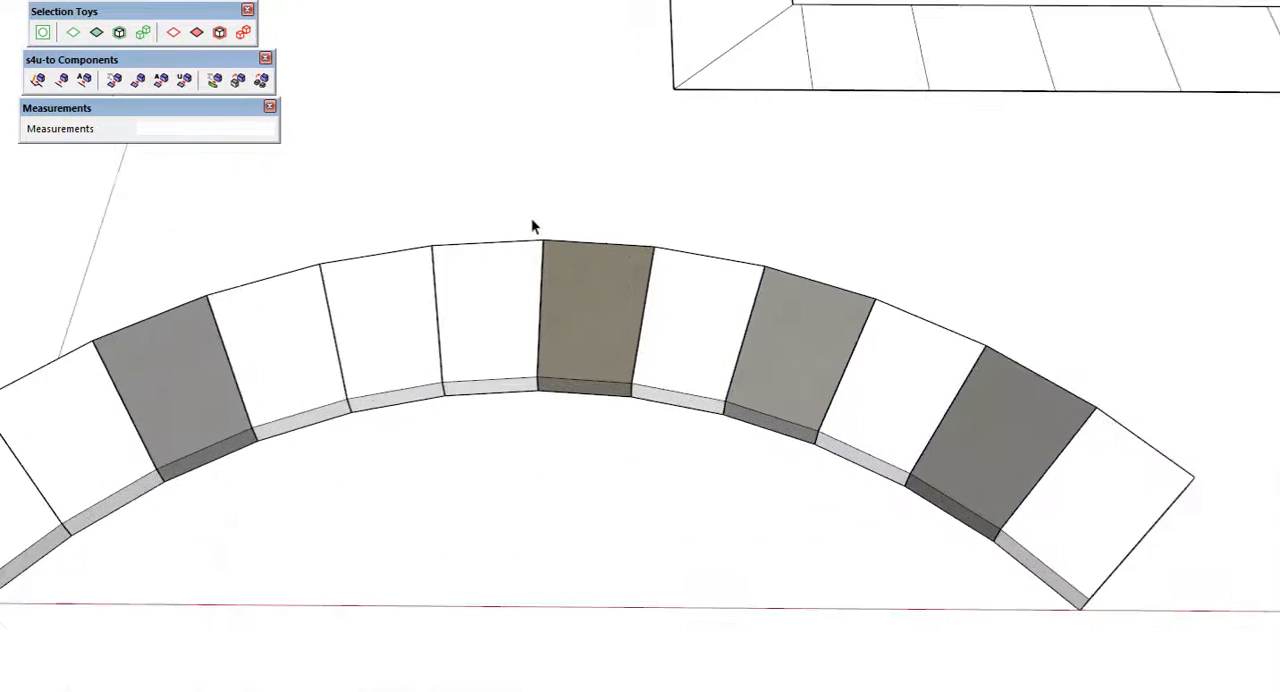
Paint a few arc stones with grey stone materials.
left_click(585, 320)
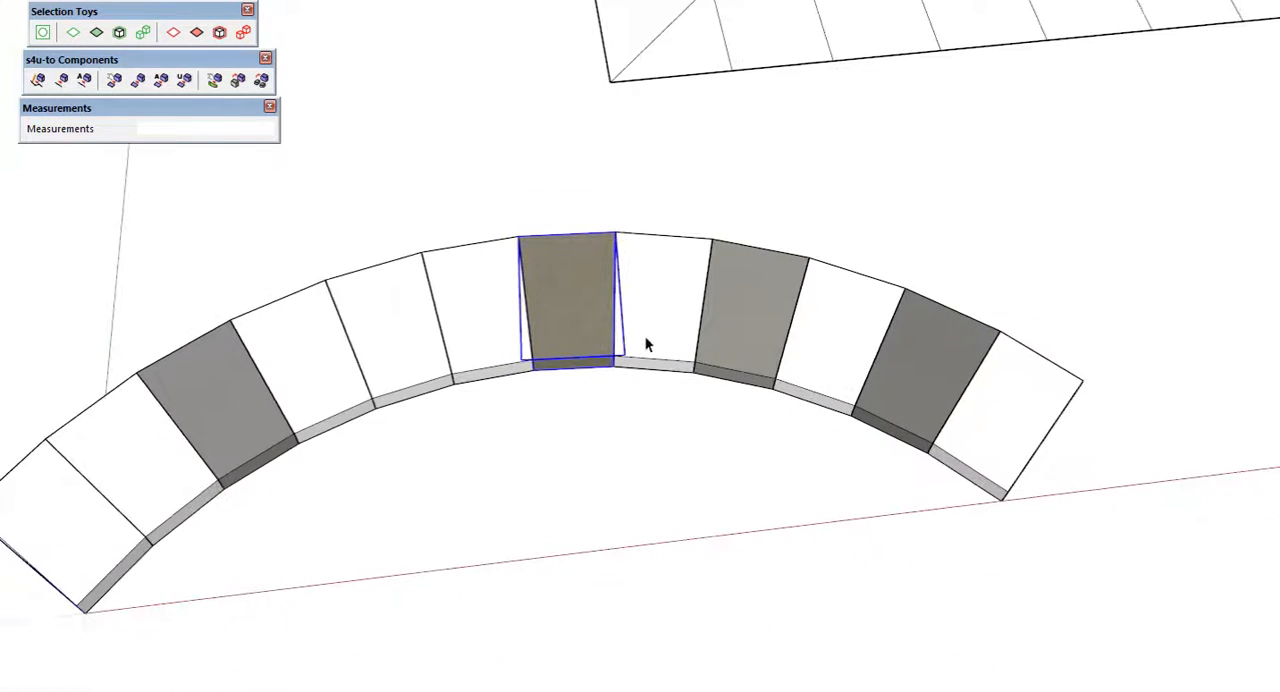
left_click(750, 305)
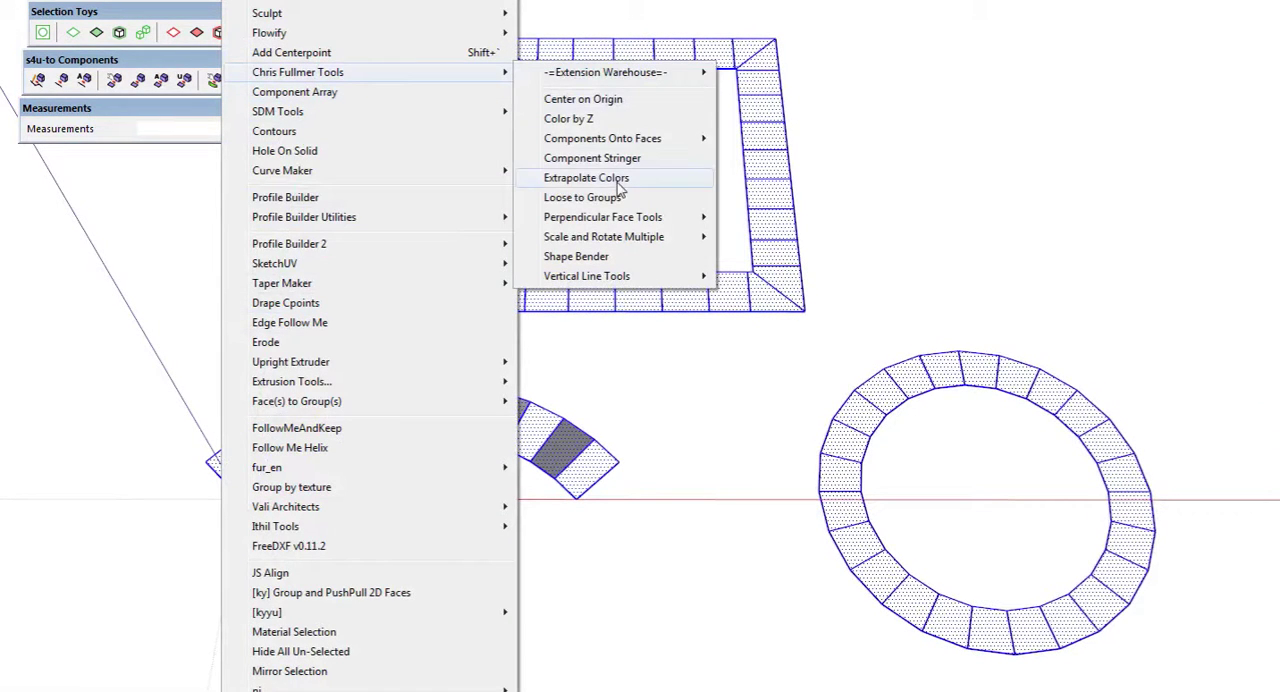
mouse_move(580, 460)
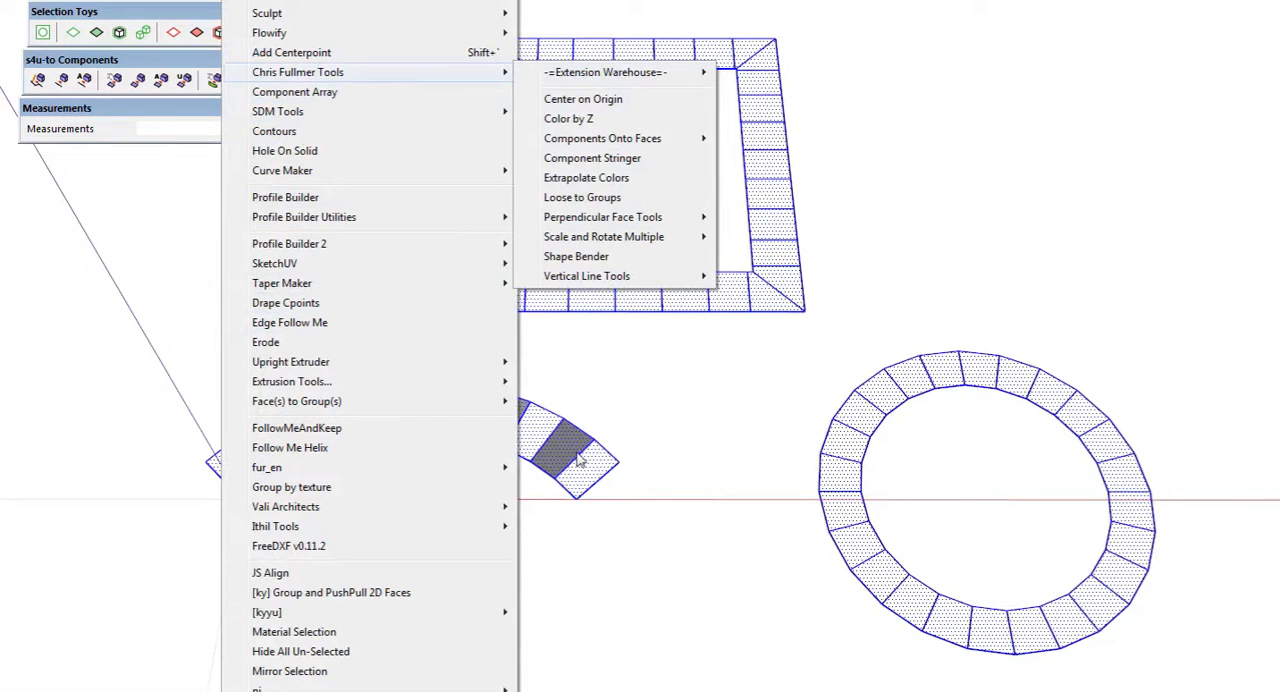
mouse_move(508, 131)
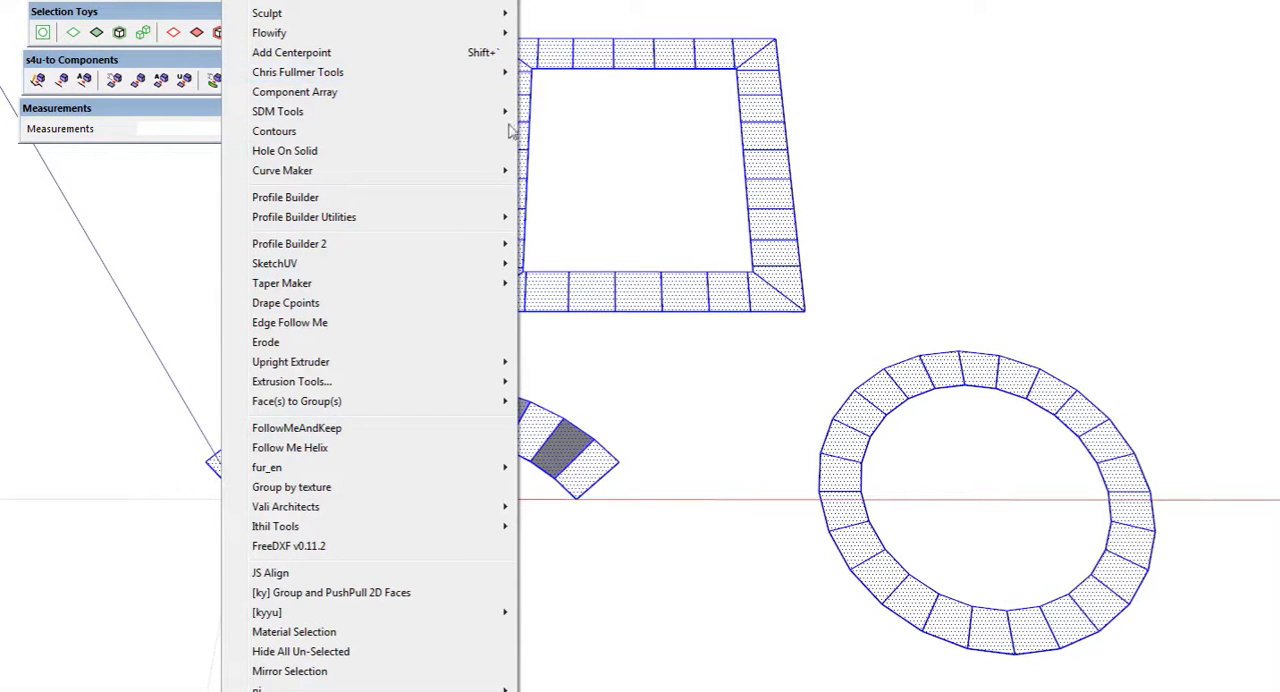
mouse_move(560, 453)
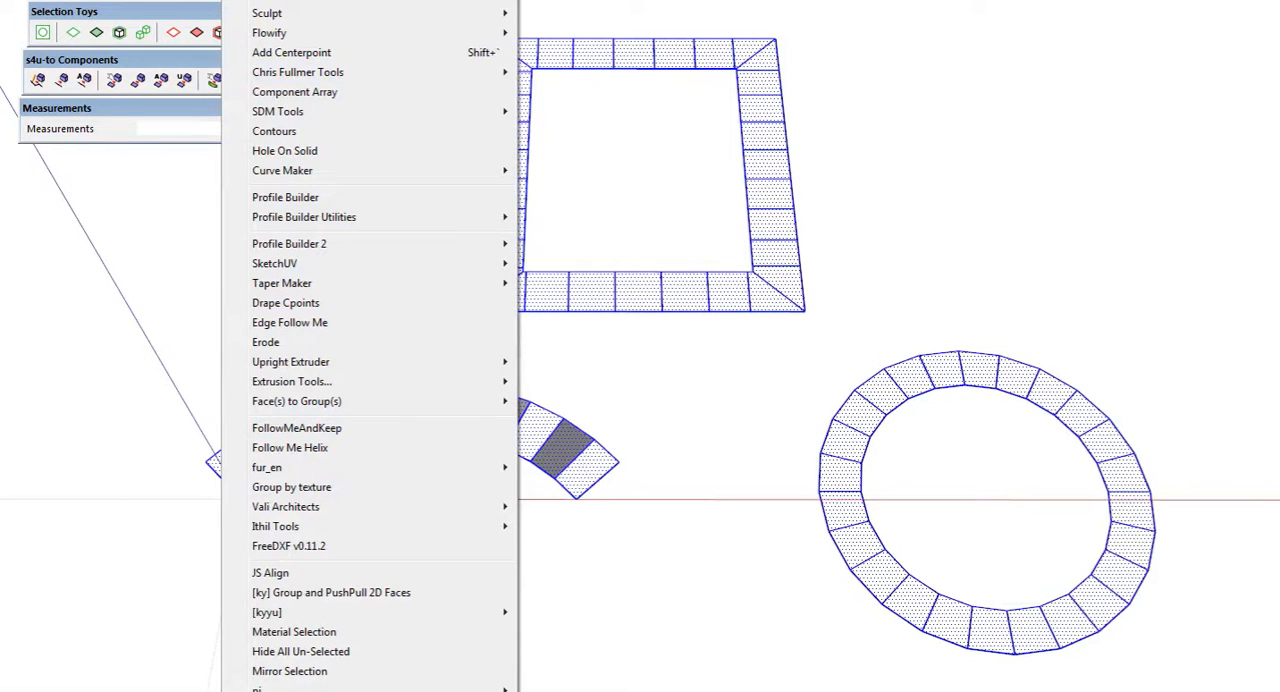
mouse_move(294, 92)
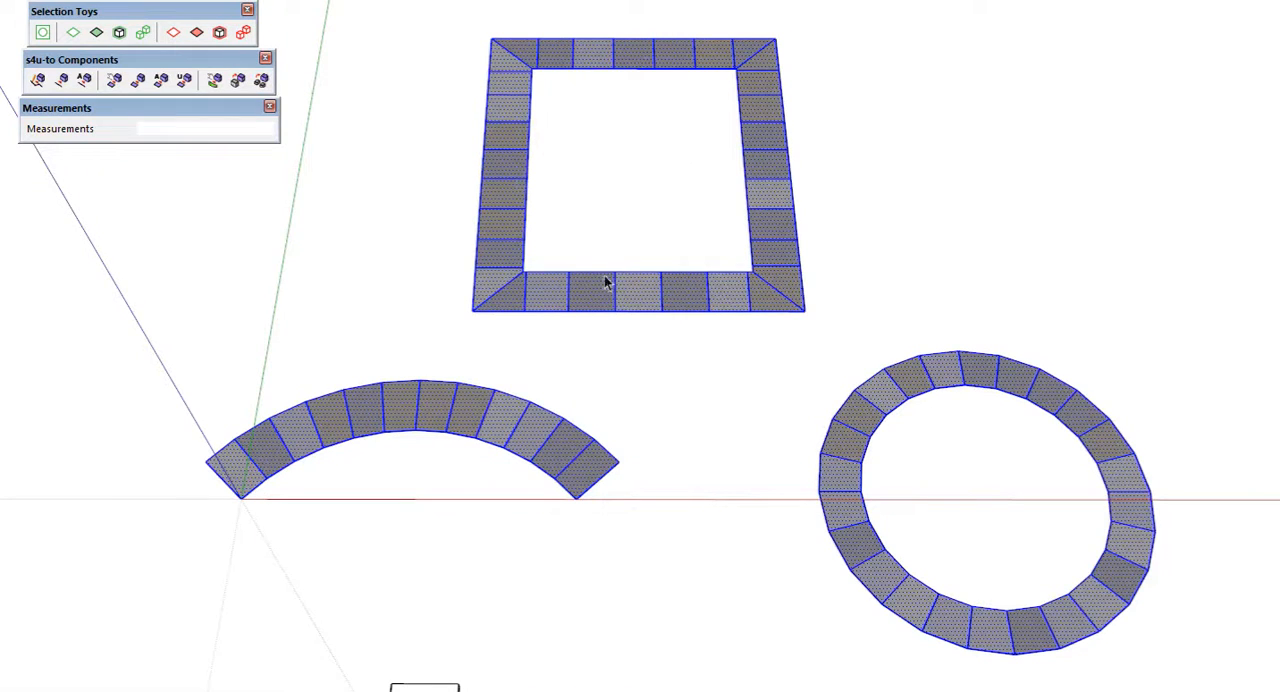
mouse_move(668, 64)
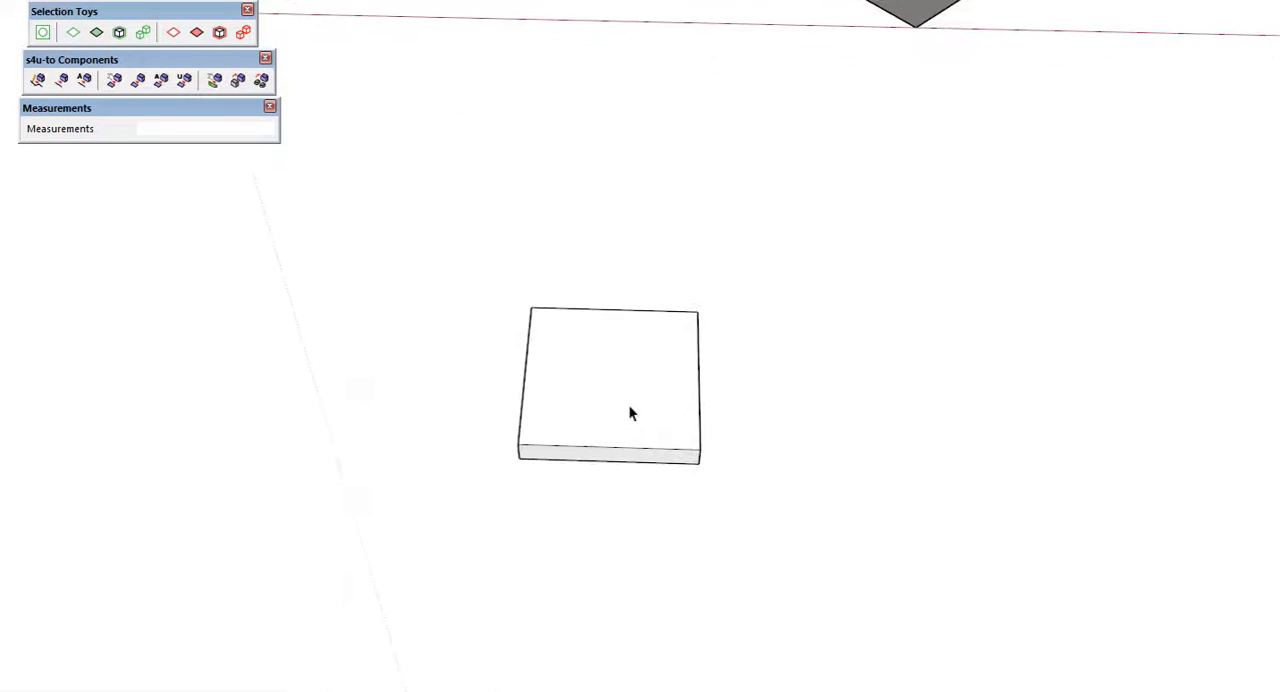
Round the square slab's edges with a 1/2" offset and 6 segments.
left_click(610, 385)
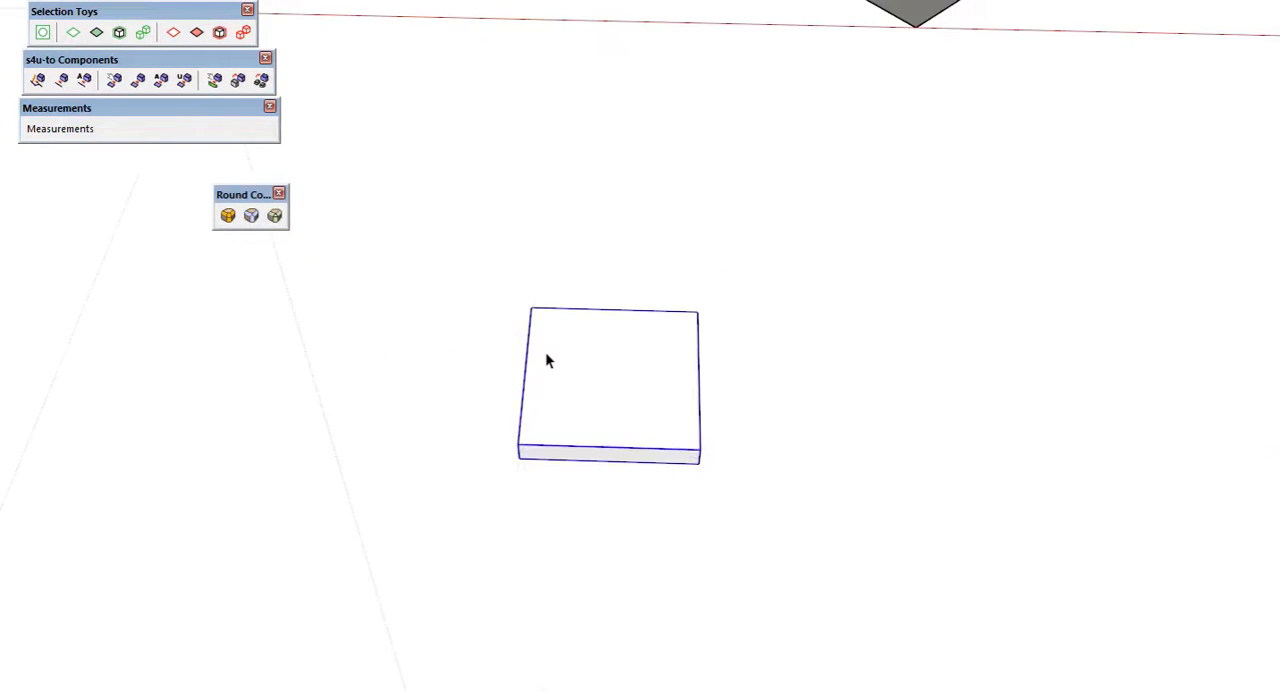
left_click(251, 216)
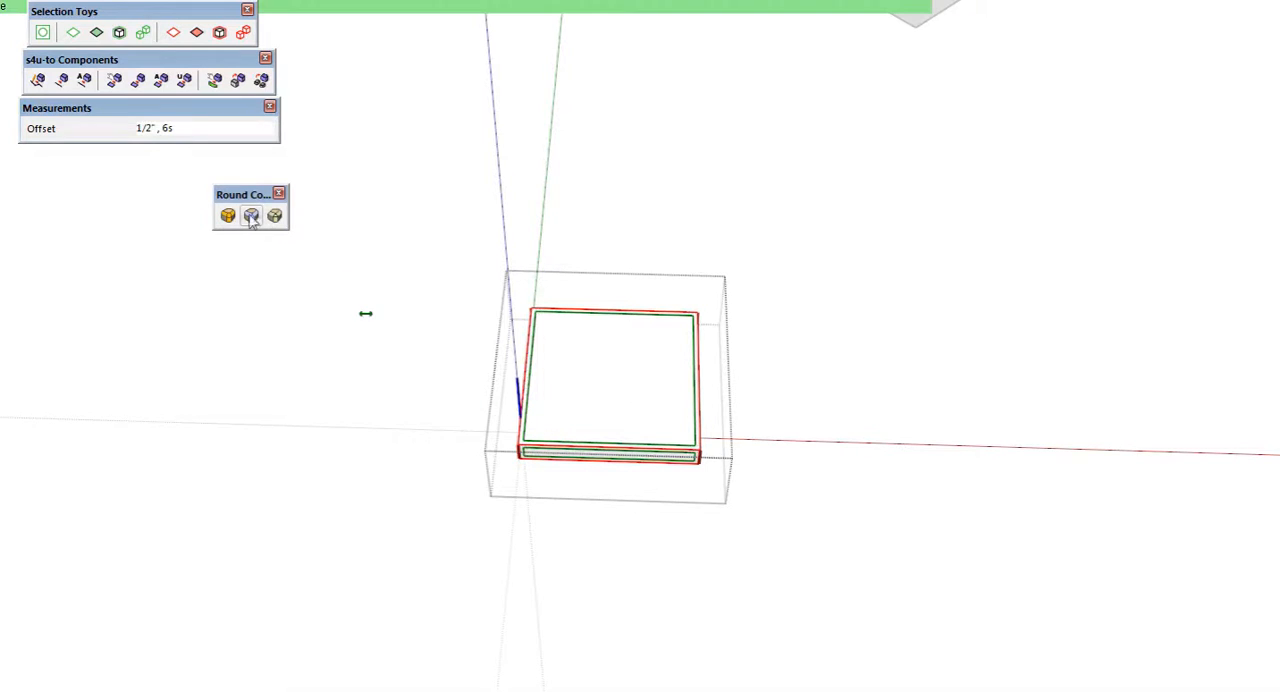
mouse_move(250, 216)
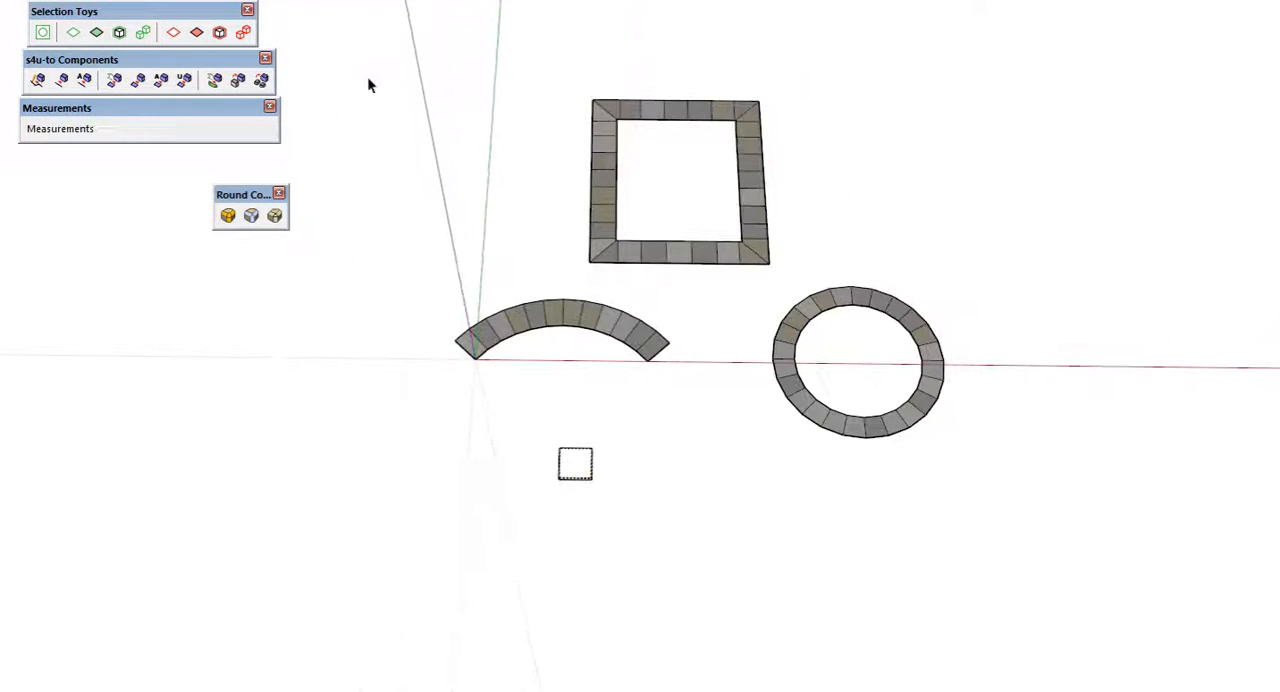
left_click(138, 80)
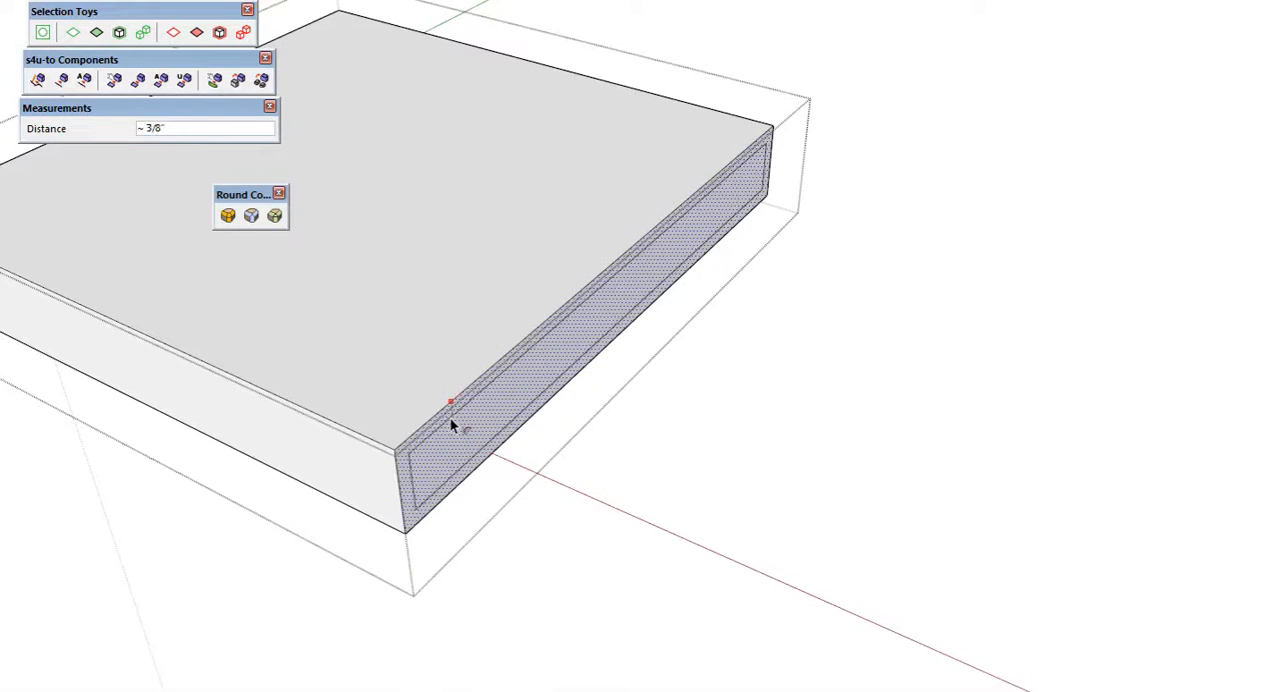
Pull the slab's end face about 3/8" and orbit to inspect the arc stones.
left_click_drag(450, 408, 475, 450)
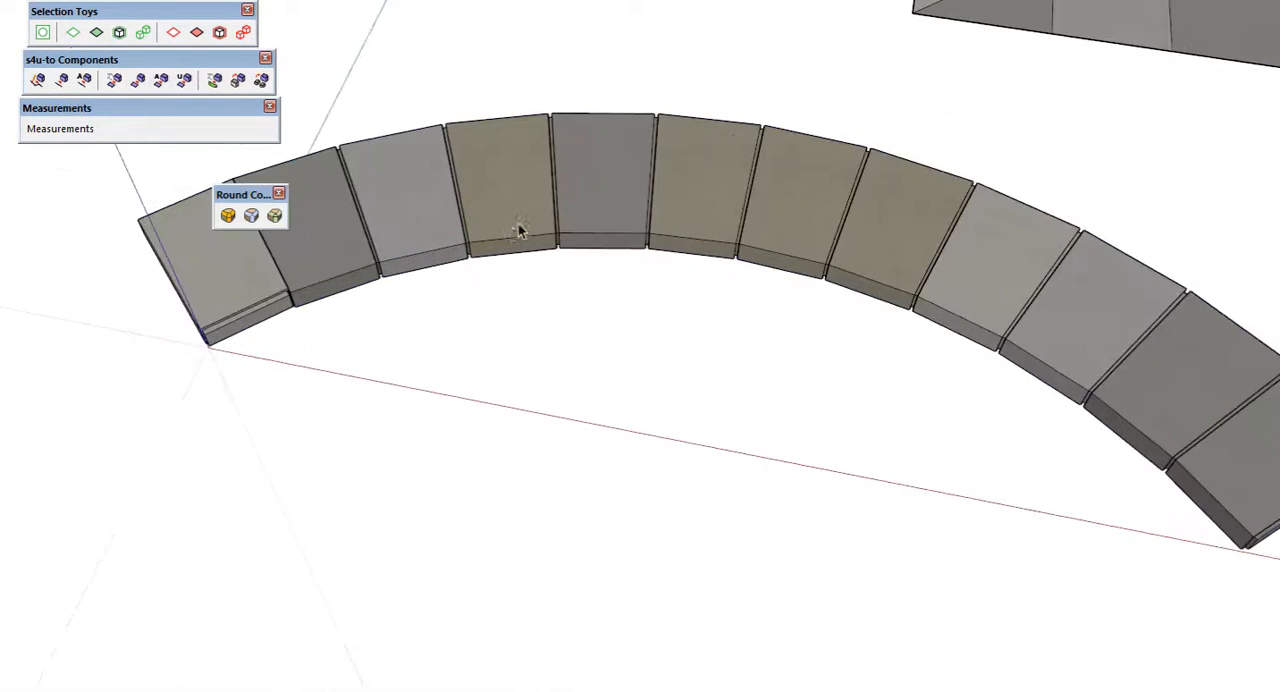
left_click_drag(520, 230, 760, 205)
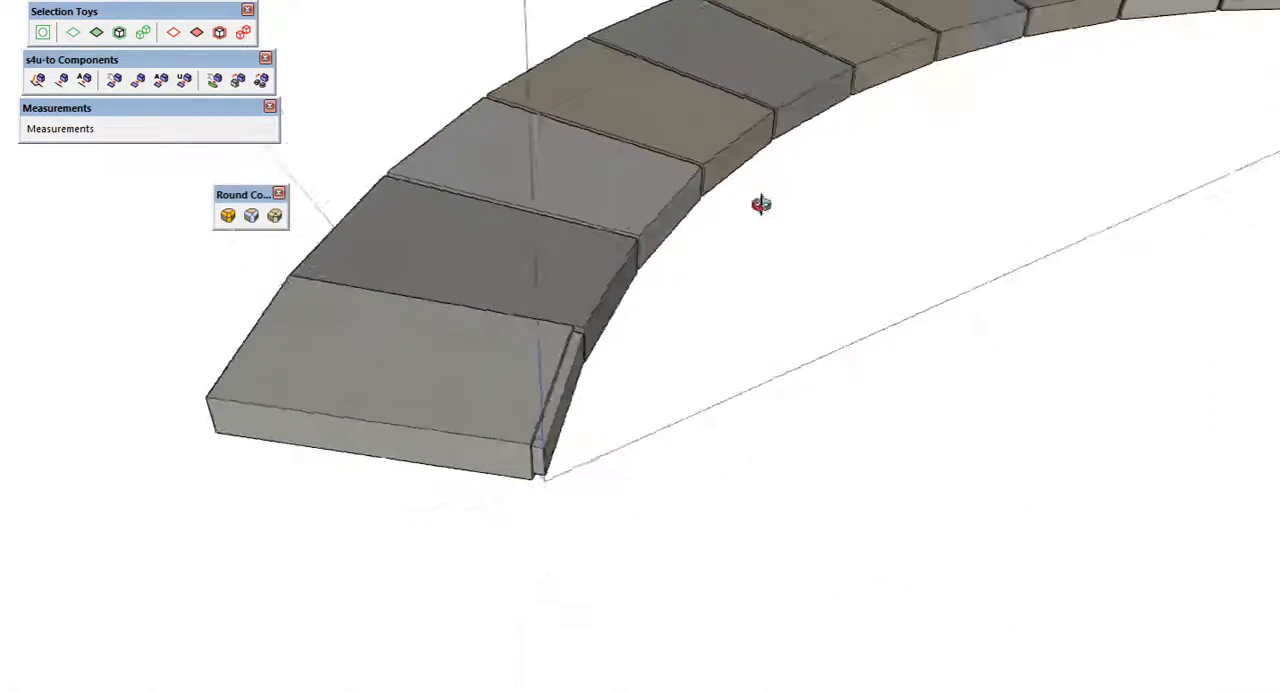
left_click_drag(760, 204, 349, 287)
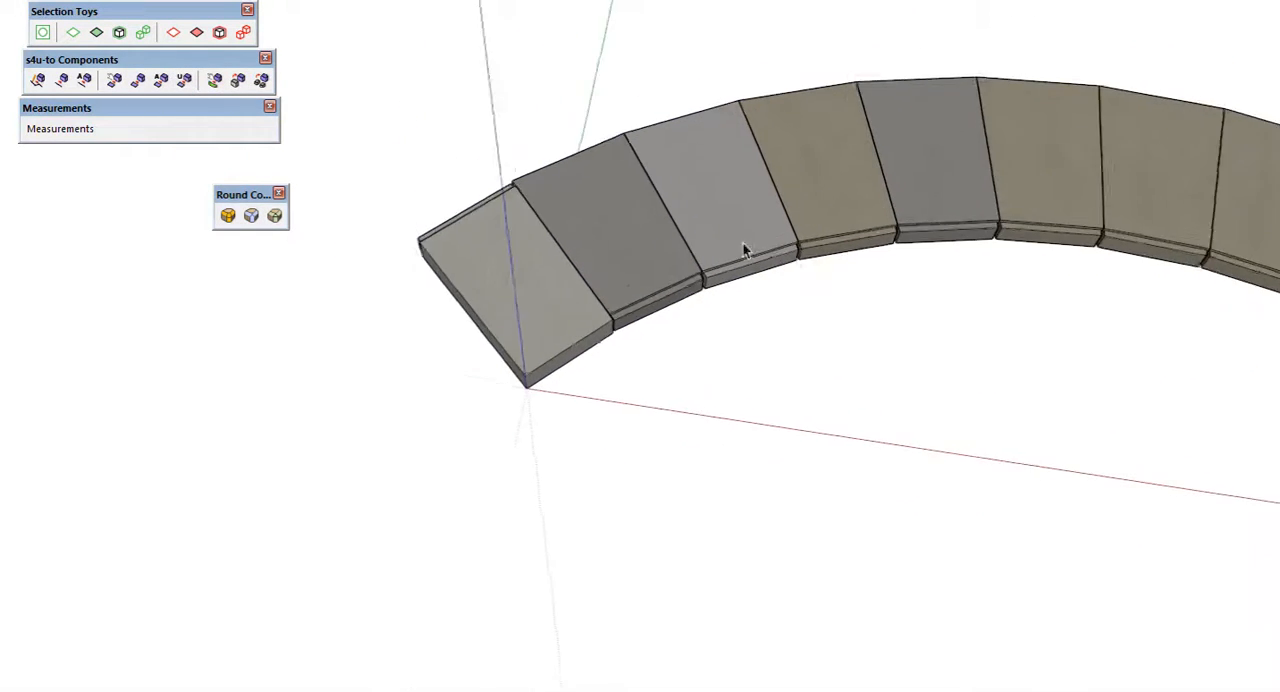
left_click_drag(740, 250, 940, 230)
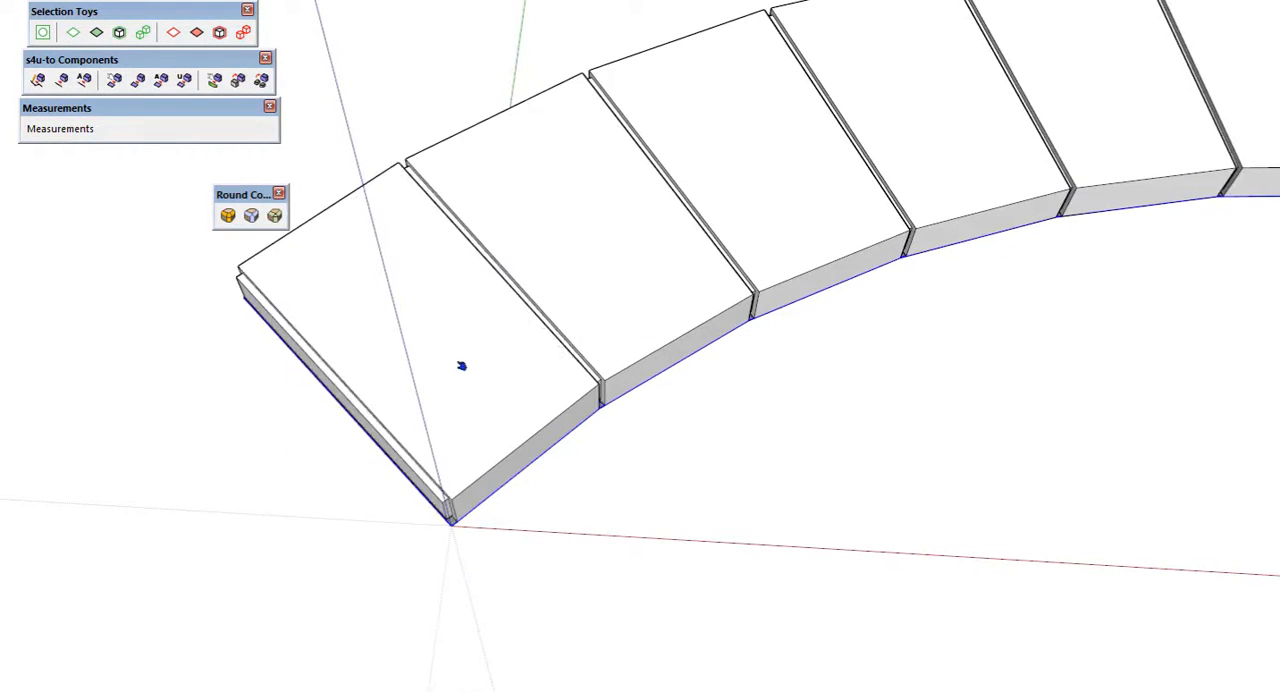
Orbit along the plain white arc stones.
left_click_drag(462, 365, 925, 322)
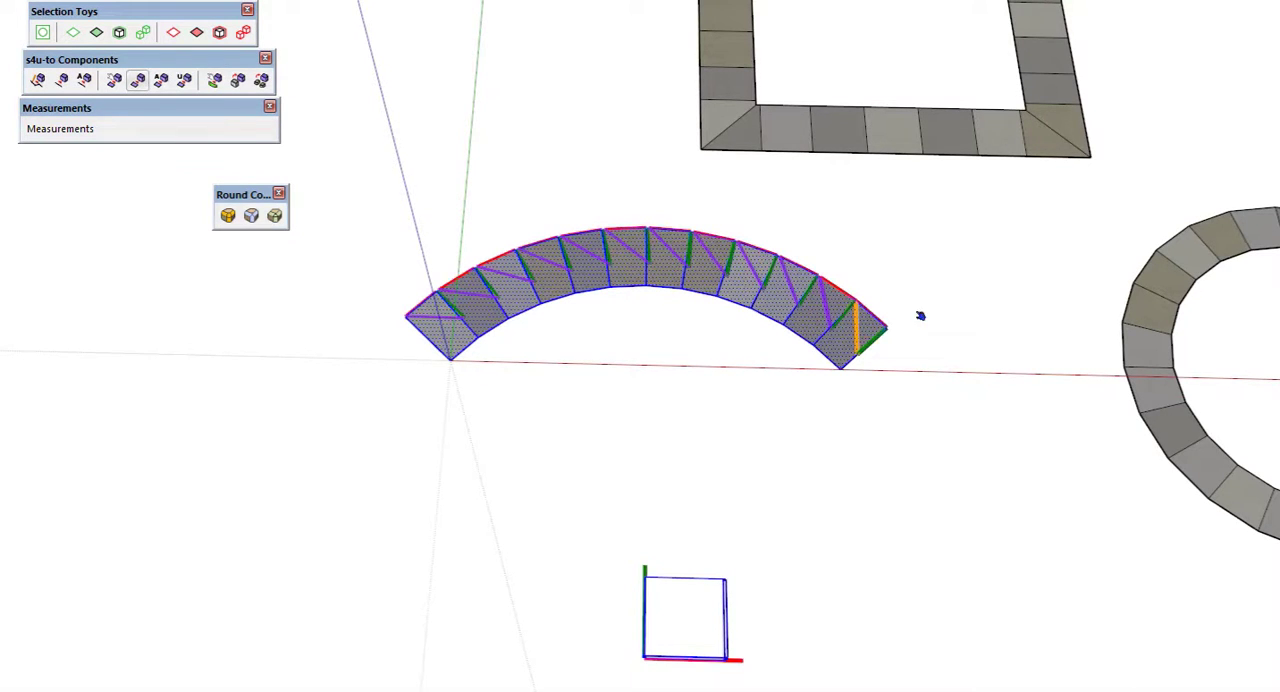
Zoom and orbit to check the textured stones following the arc.
scroll("up", 3)
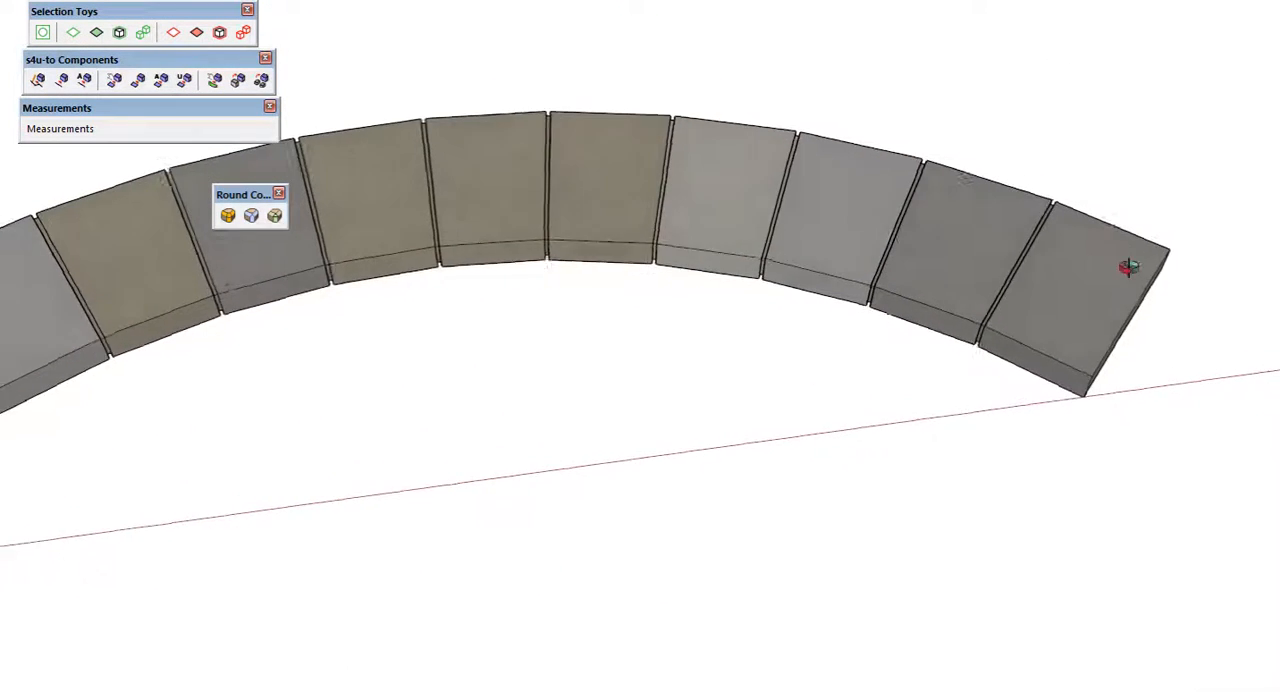
left_click_drag(1128, 267, 1033, 314)
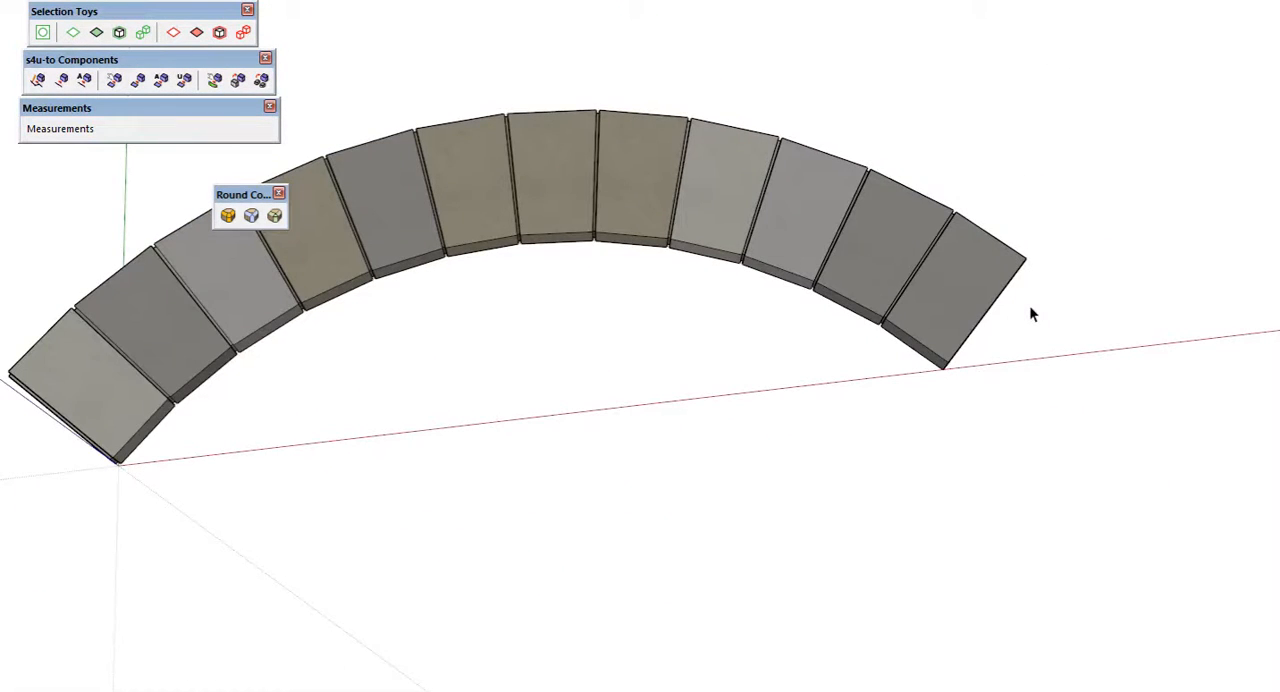
left_click_drag(1033, 314, 670, 224)
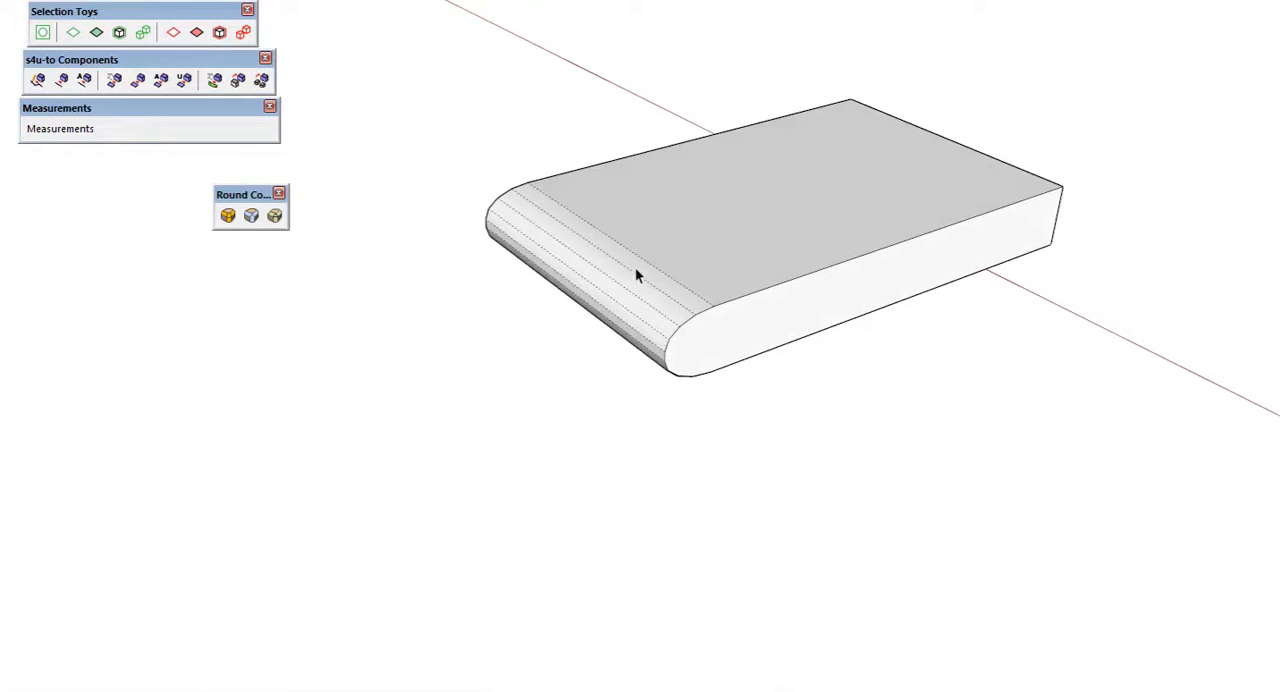
Orbit around the slab to view its rounded bullnose end.
left_click_drag(640, 275, 897, 335)
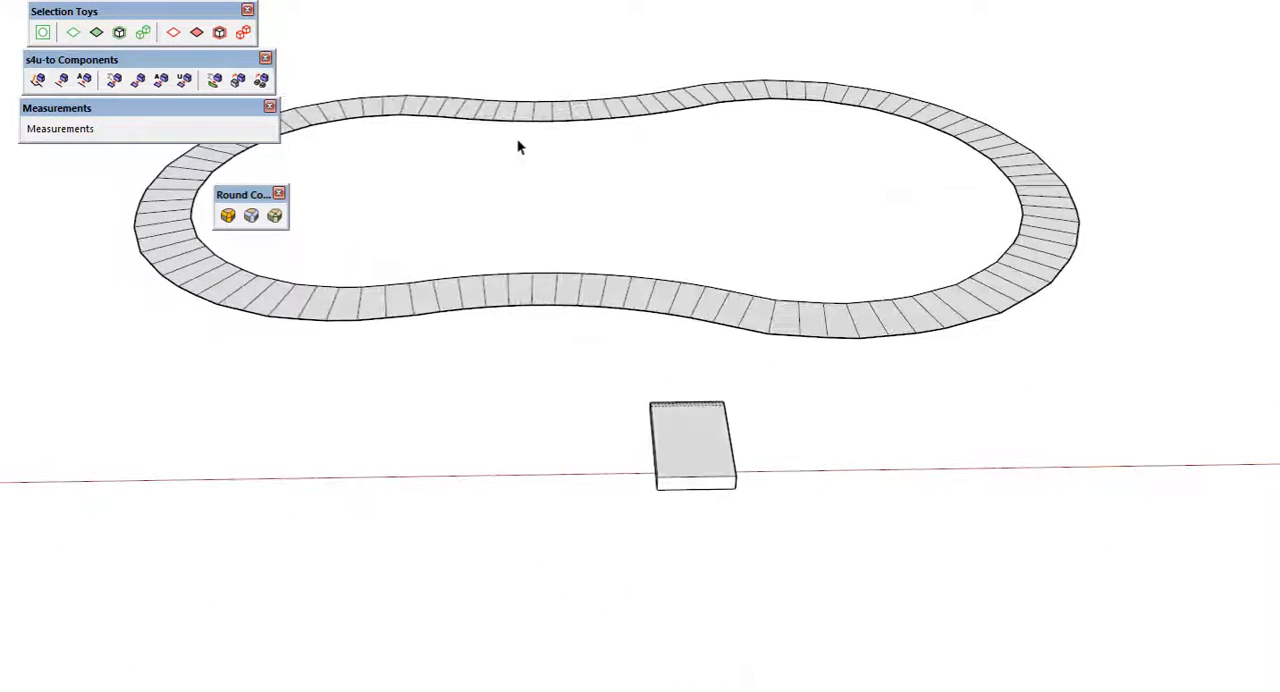
mouse_move(790, 350)
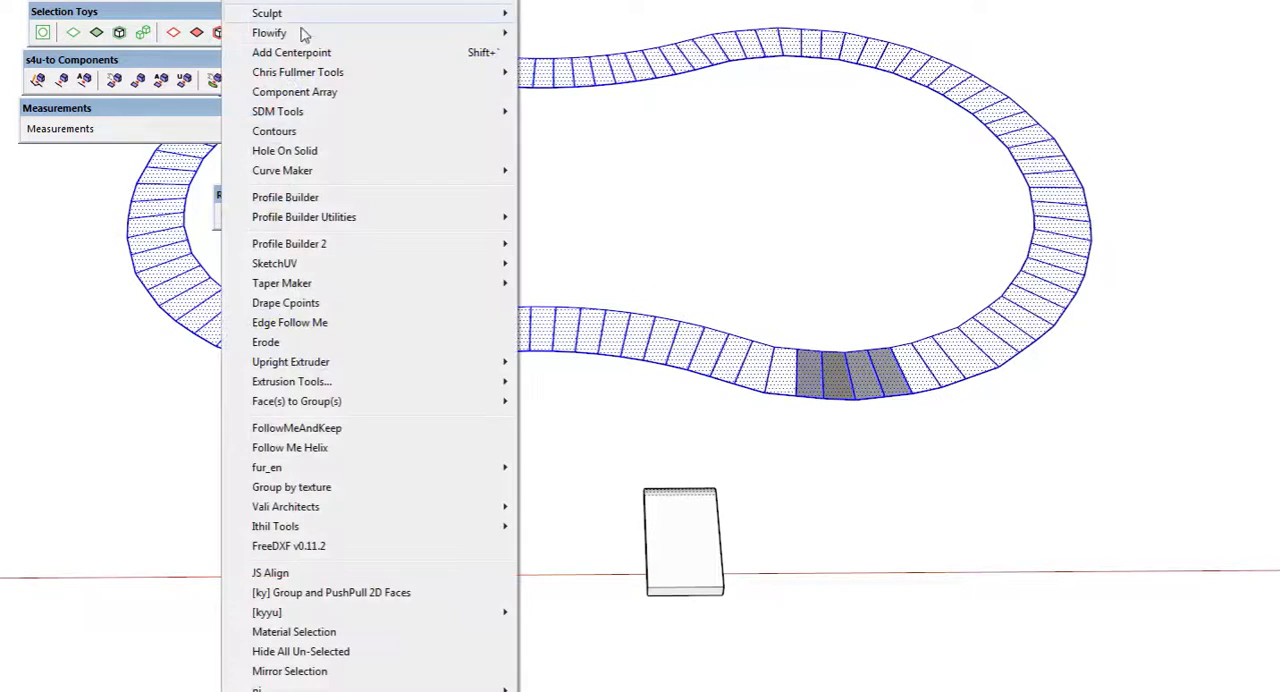
mouse_move(298, 72)
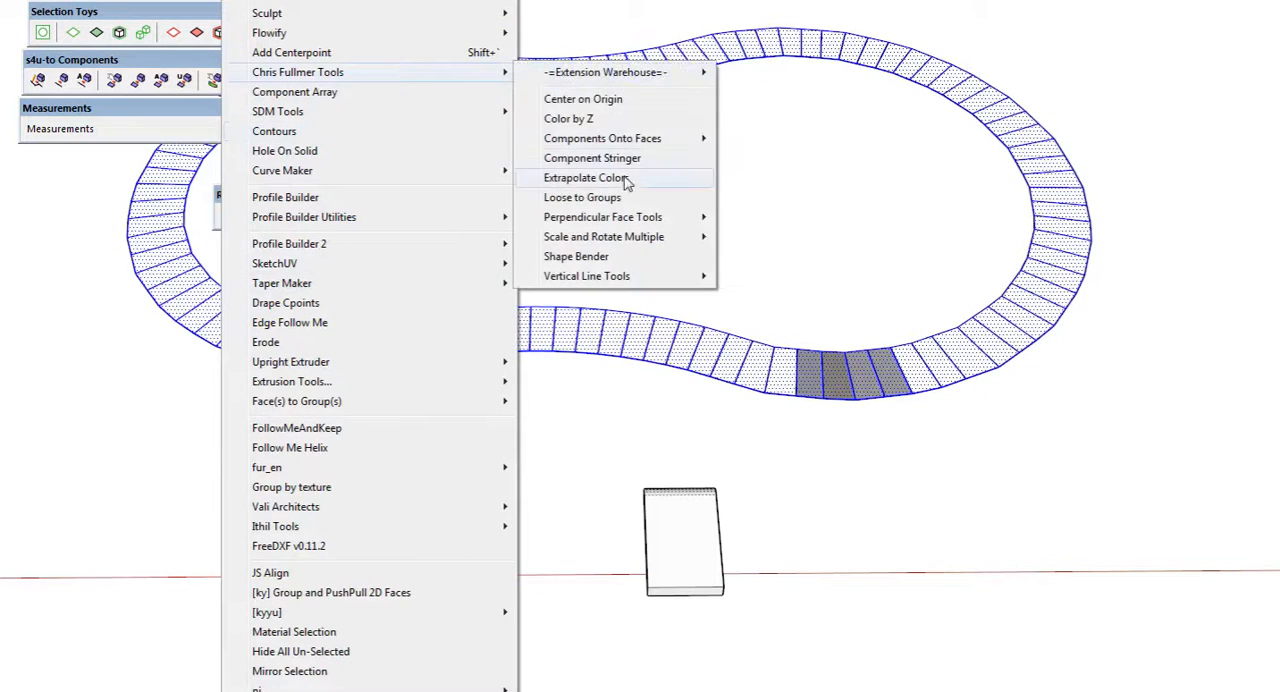
Run Chris Fullmer Tools' Extrapolate Colors on the selected peanut-shaped ring faces.
left_click(588, 177)
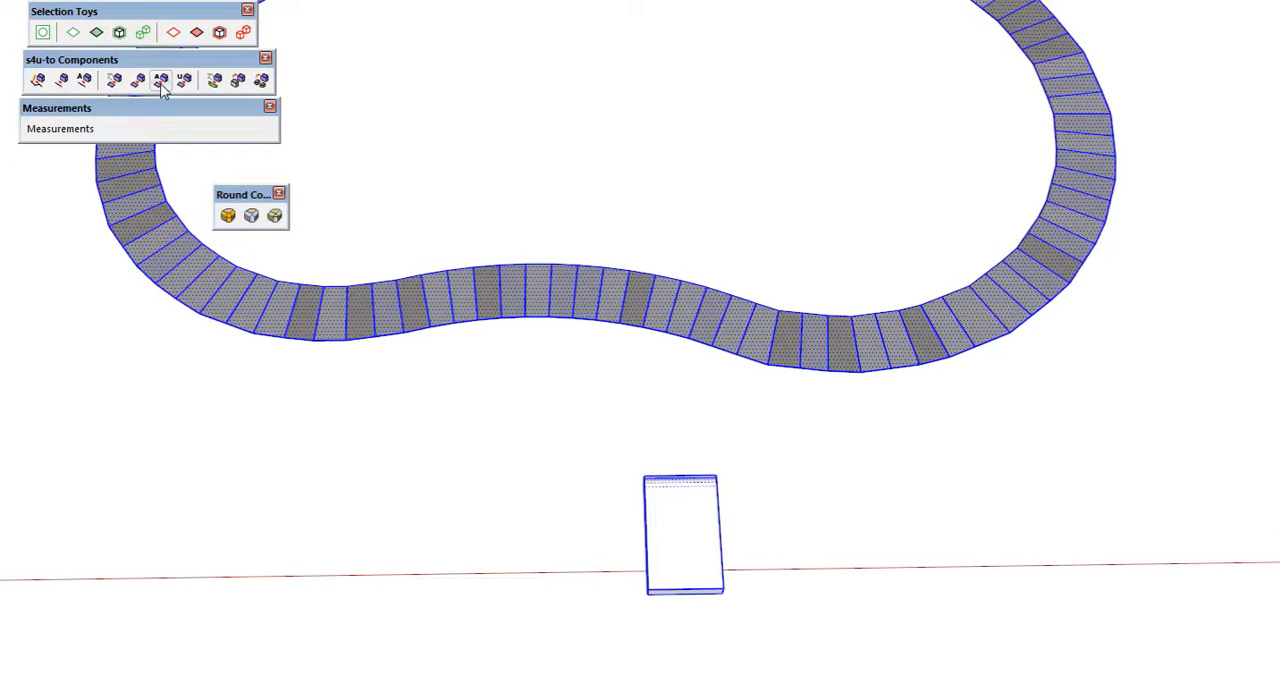
mouse_move(458, 471)
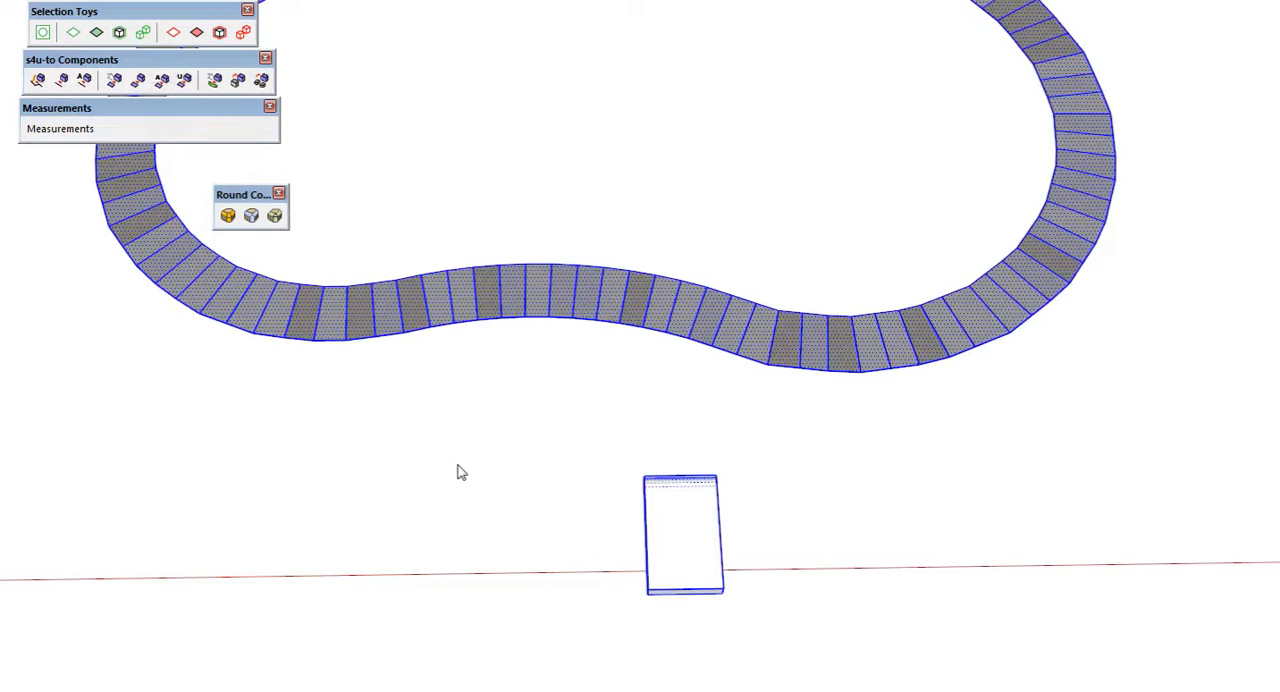
Pick the stone block as the component to fit onto the curvy ring faces.
left_click(460, 471)
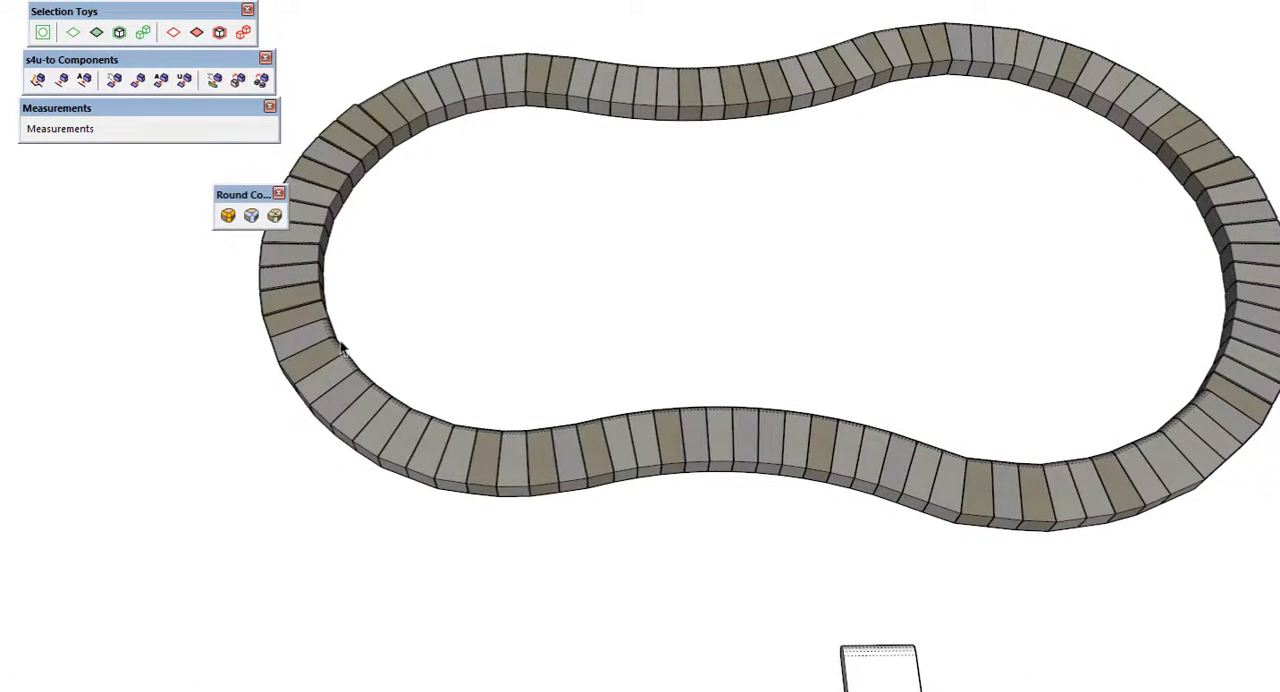
scroll("up", 3)
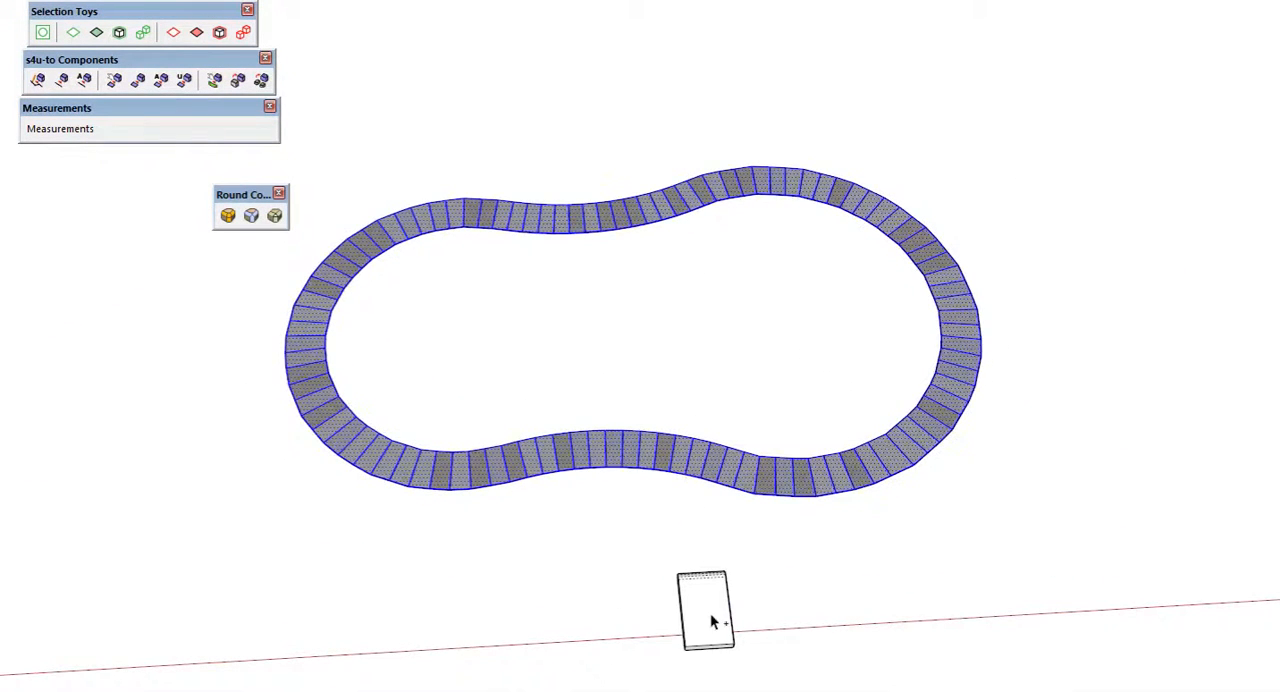
Choose the stone block and confirm fitting varied stones onto the ring faces.
left_click(704, 610)
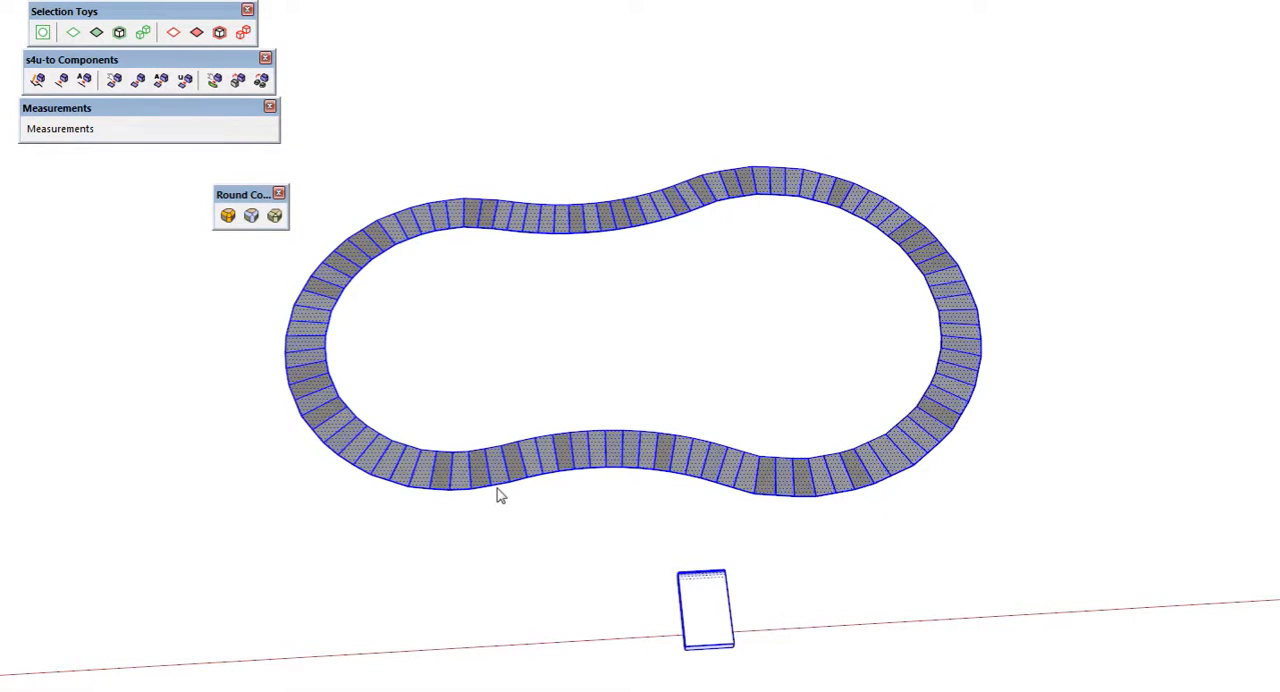
mouse_move(463, 498)
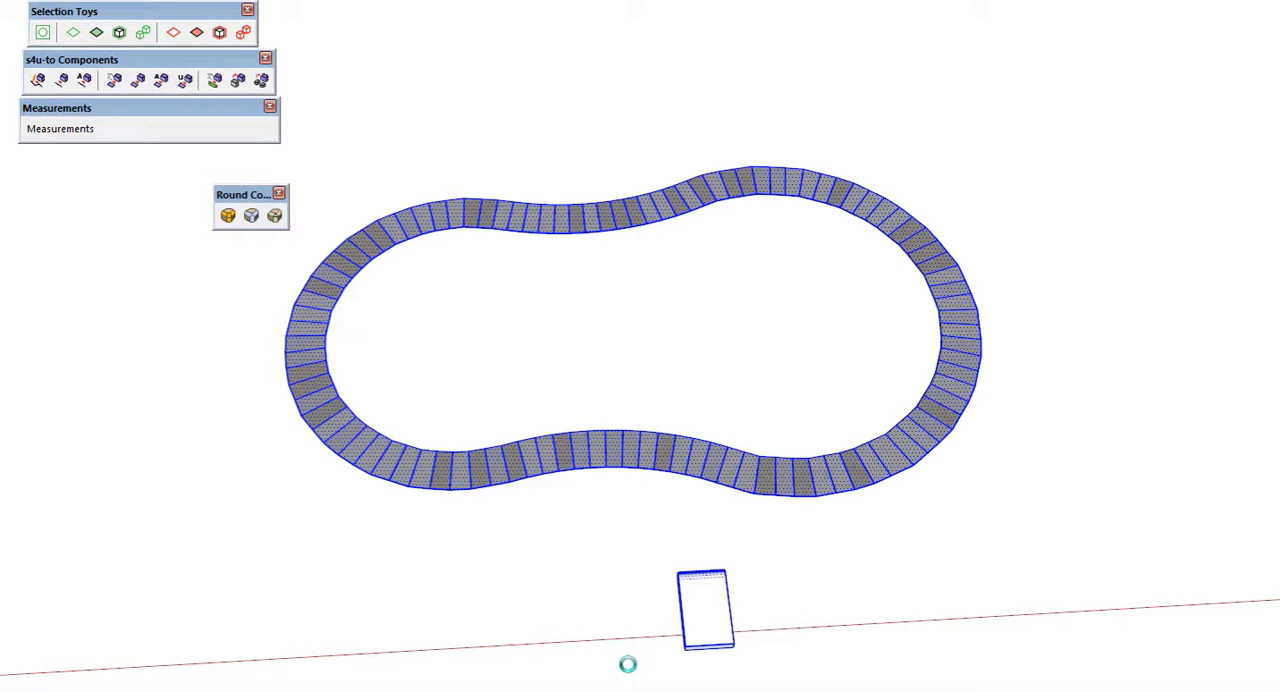
mouse_move(737, 261)
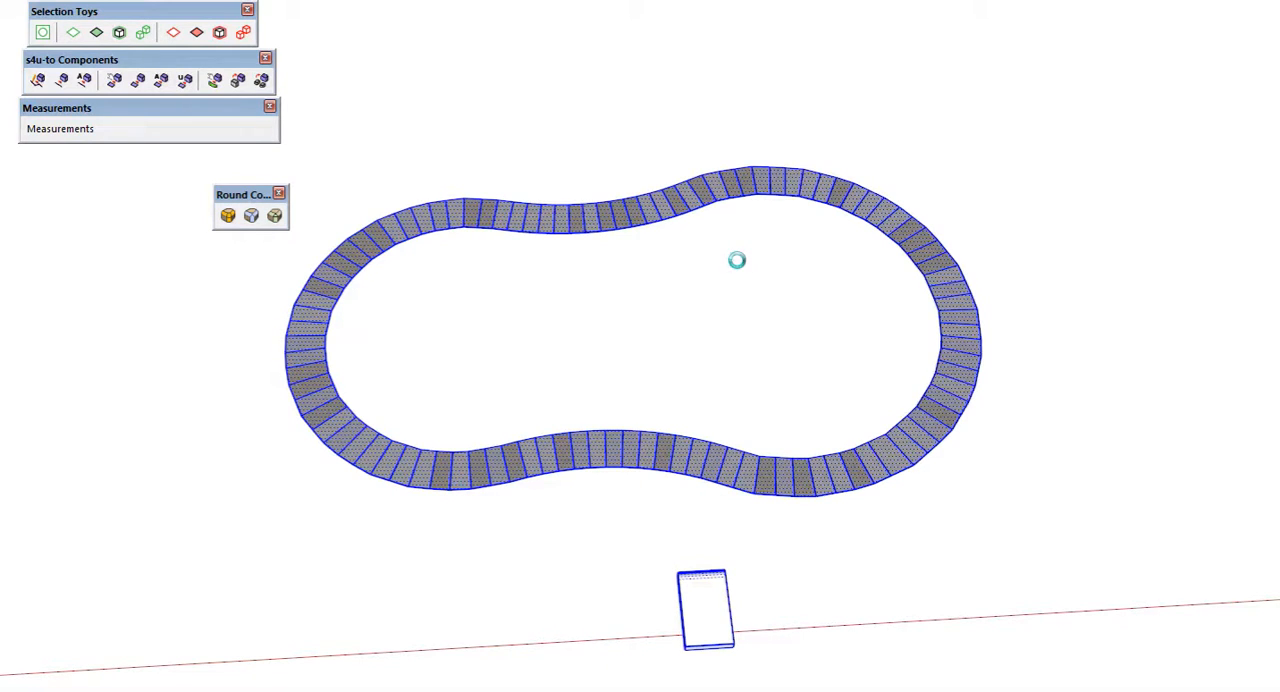
left_click(668, 280)
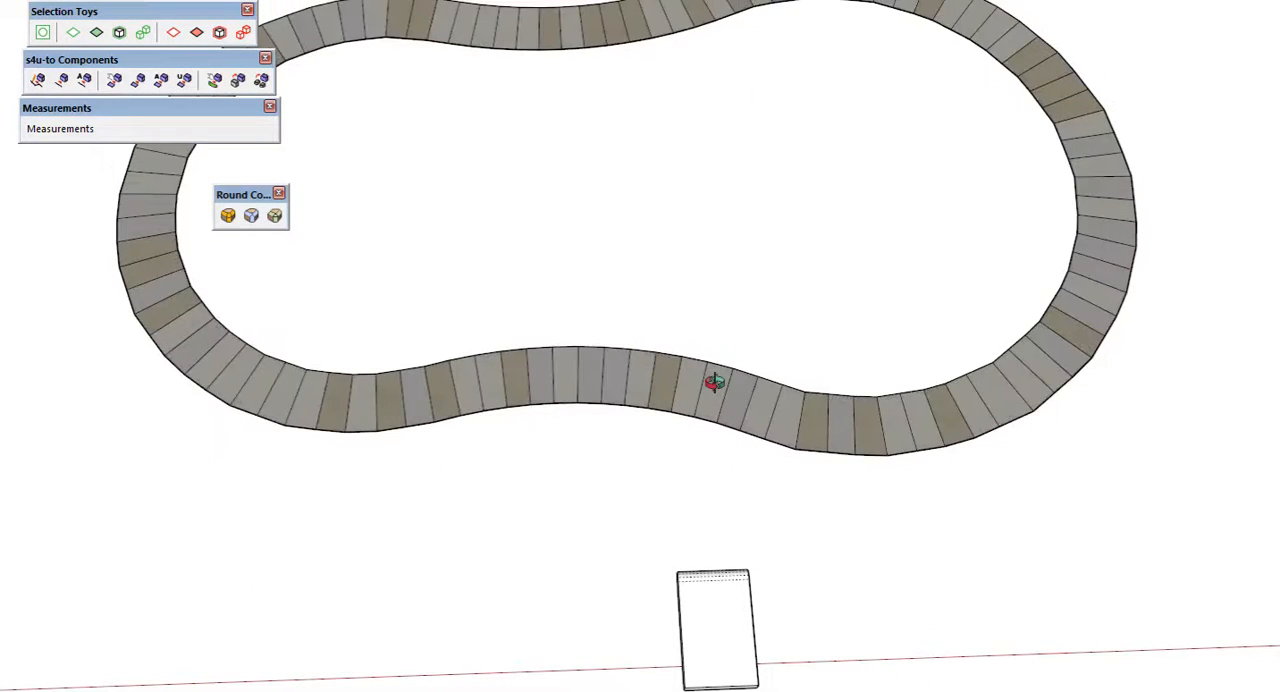
Select the curvy ring's stone faces for refitting with bullnose stones.
left_click(714, 388)
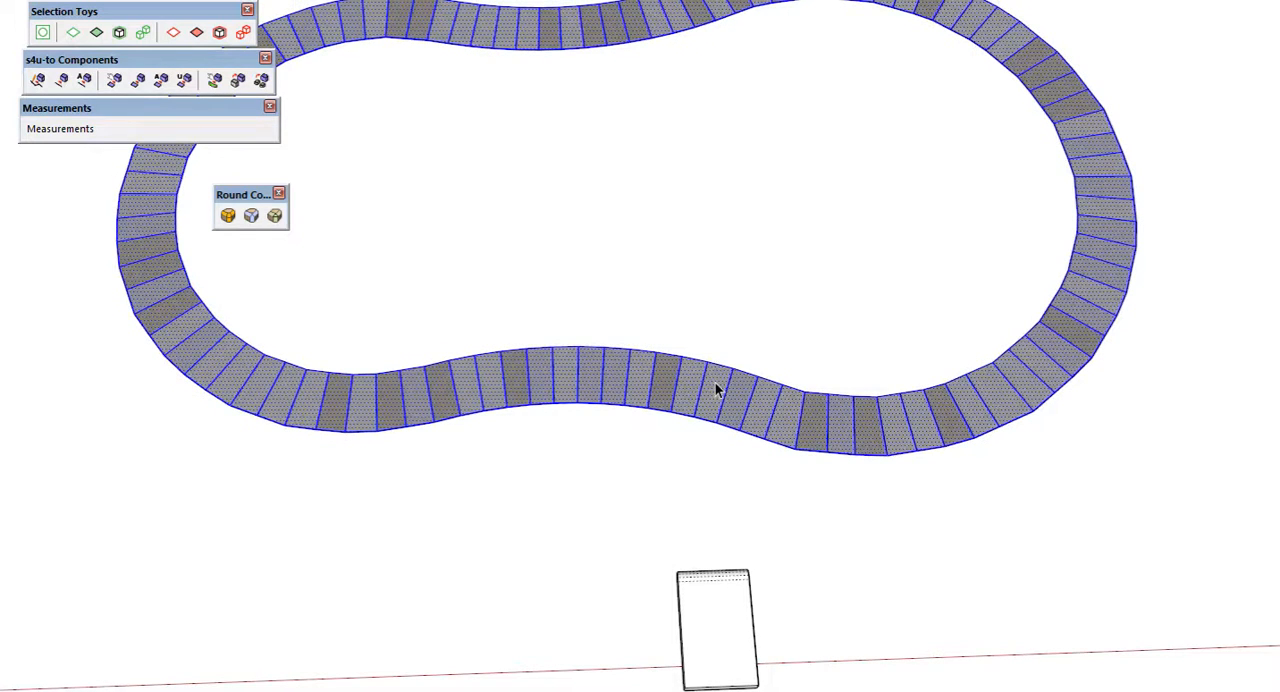
mouse_move(740, 620)
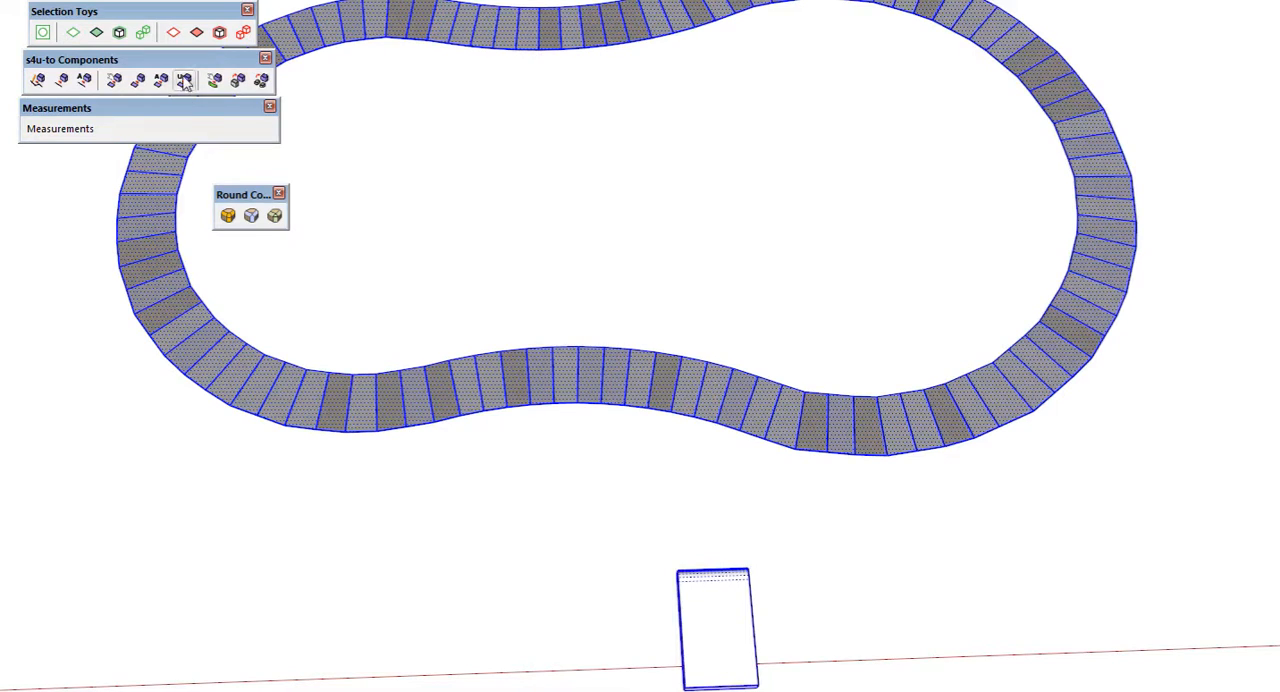
mouse_move(305, 308)
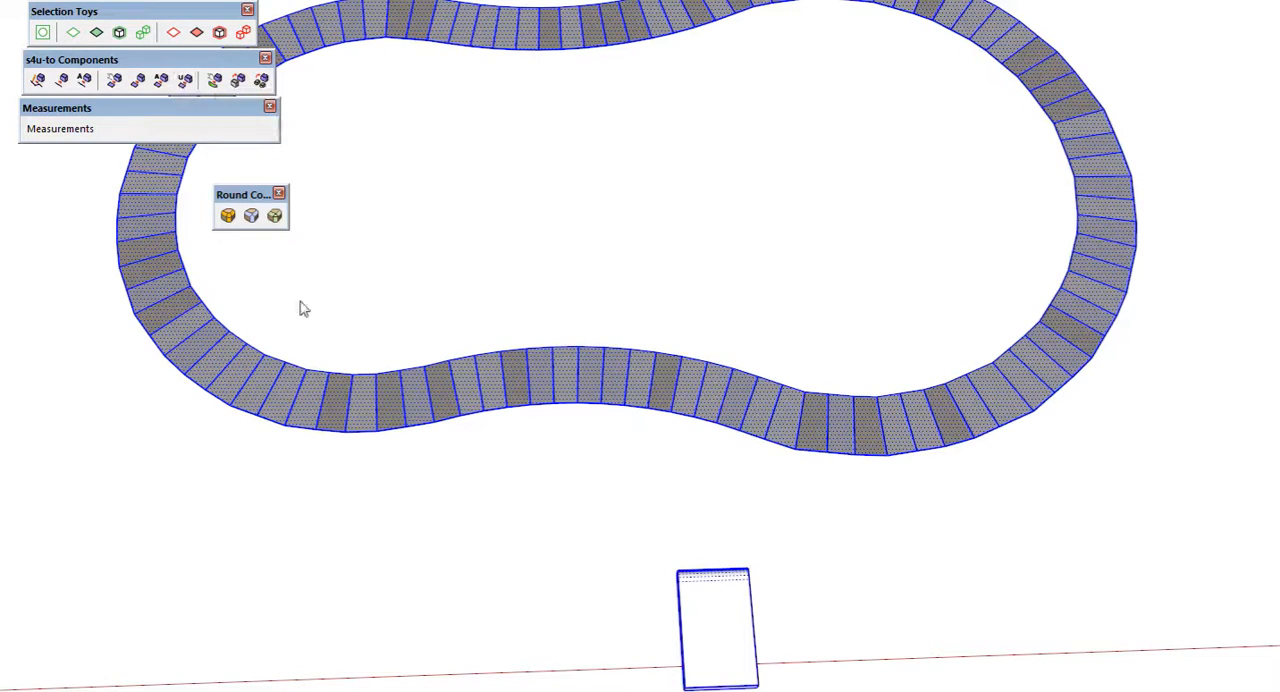
mouse_move(575, 382)
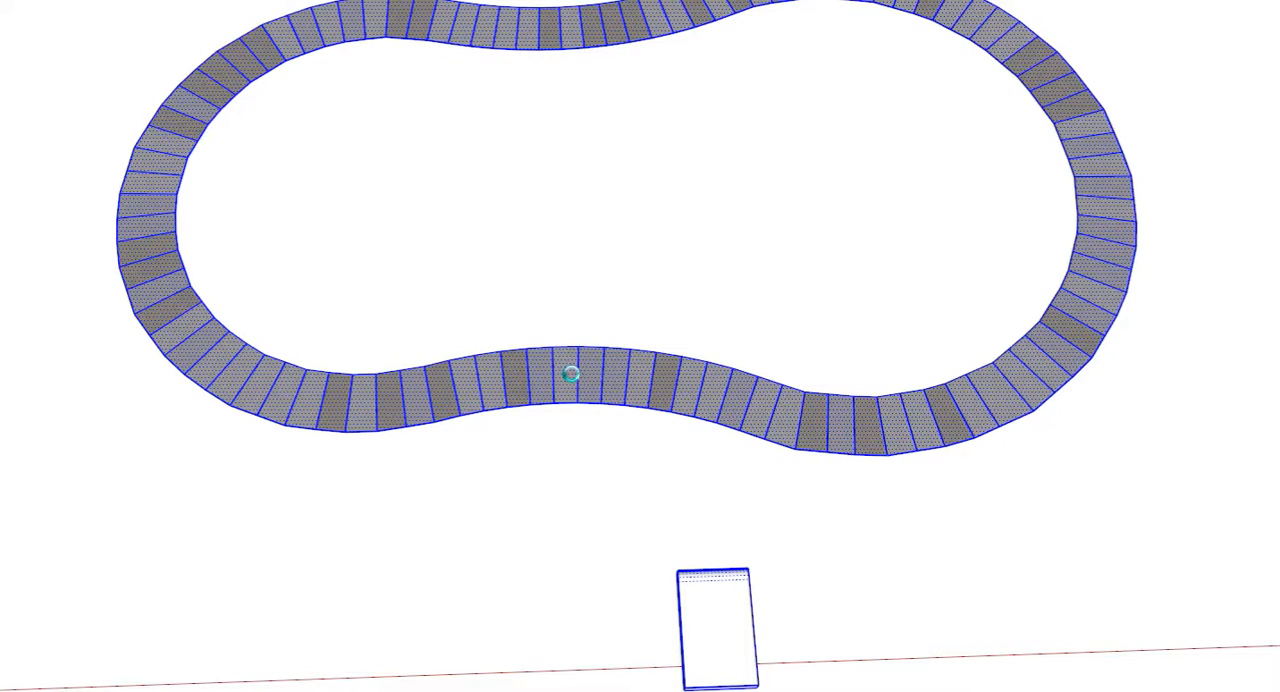
mouse_move(845, 567)
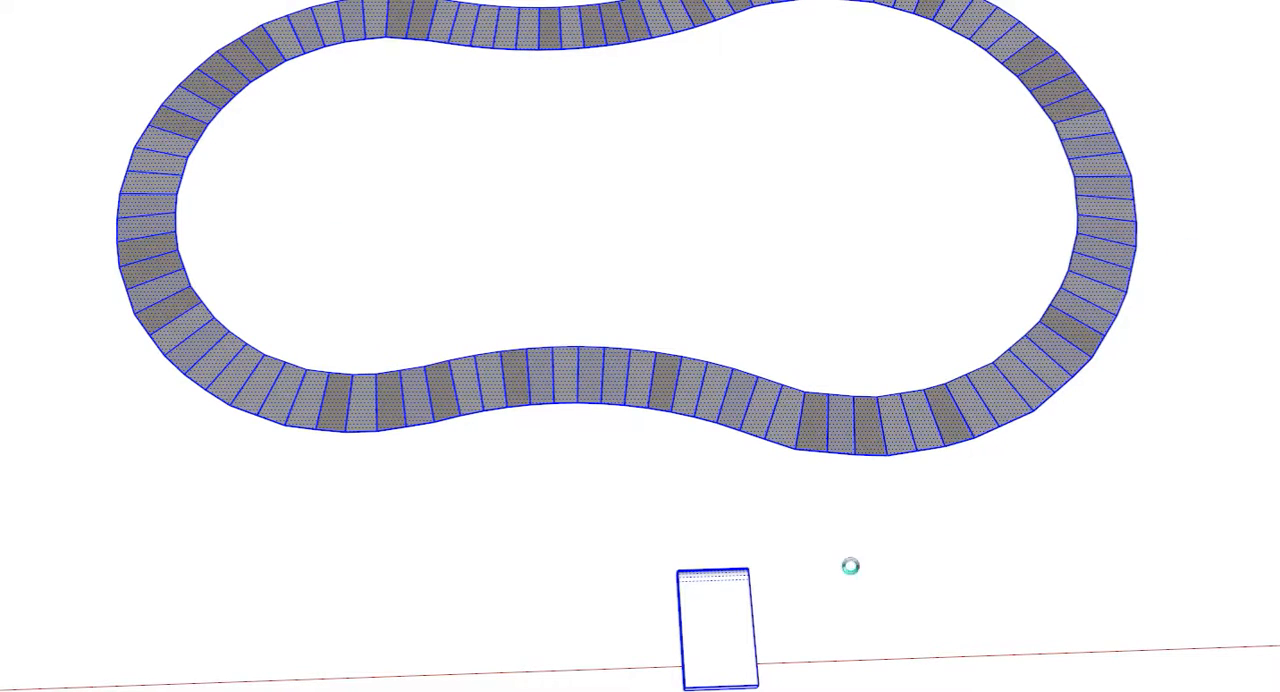
mouse_move(628, 393)
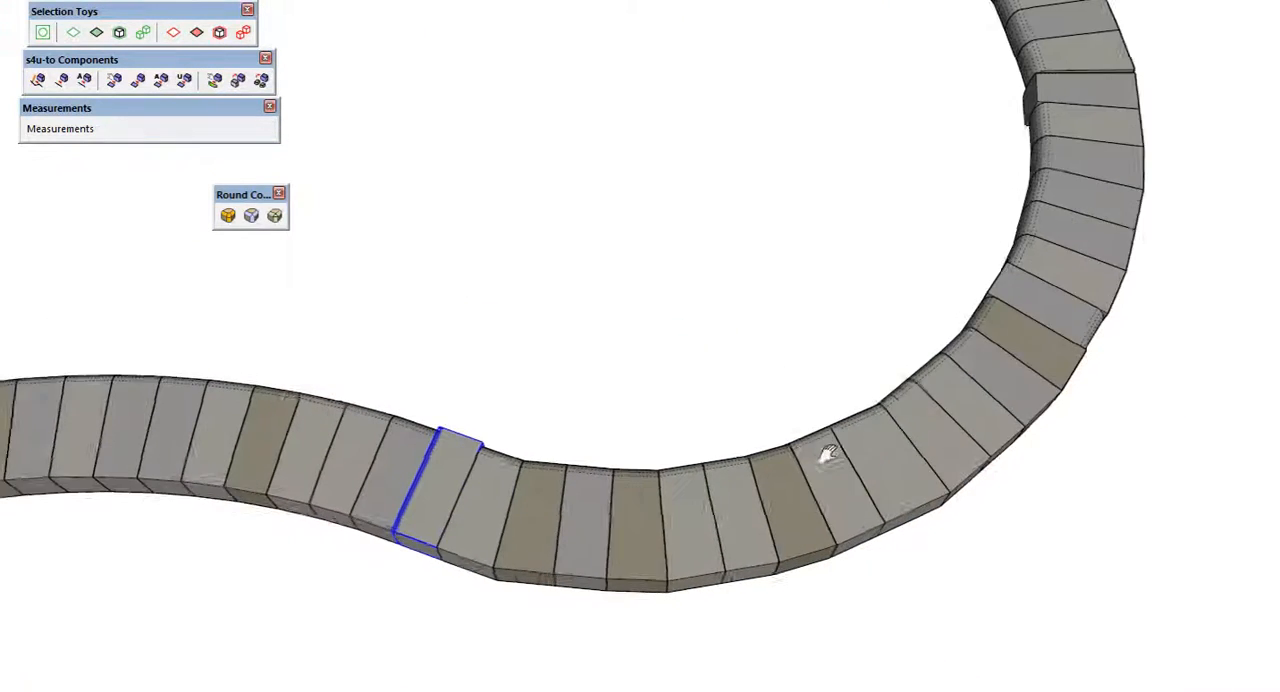
left_click_drag(825, 450, 1060, 70)
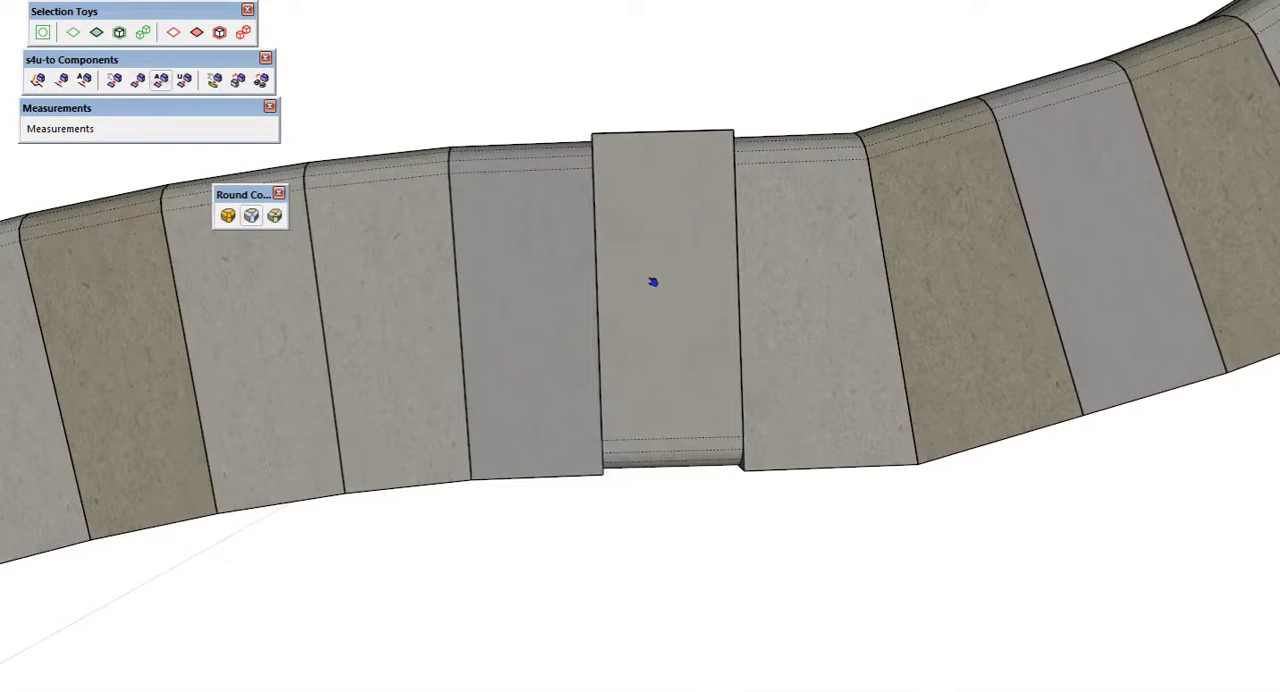
scroll("down", 3)
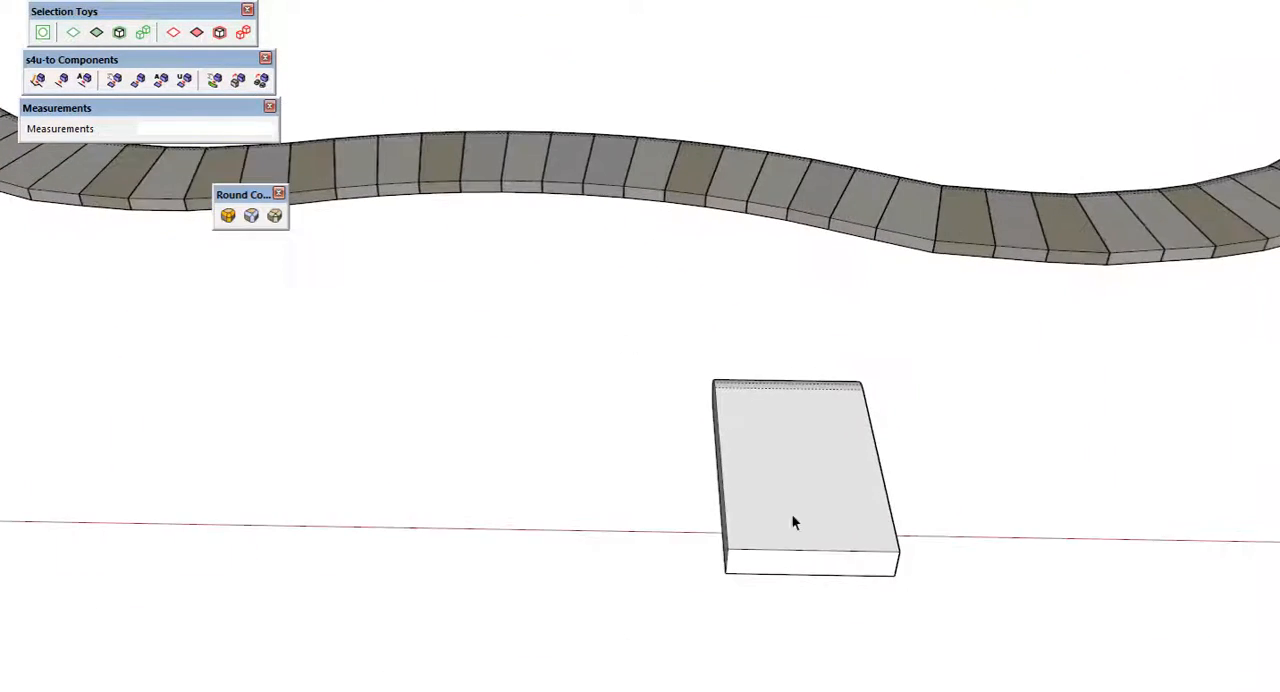
Orbit away from the curvy ring toward the square, arc and circle rings.
left_click_drag(795, 520, 730, 343)
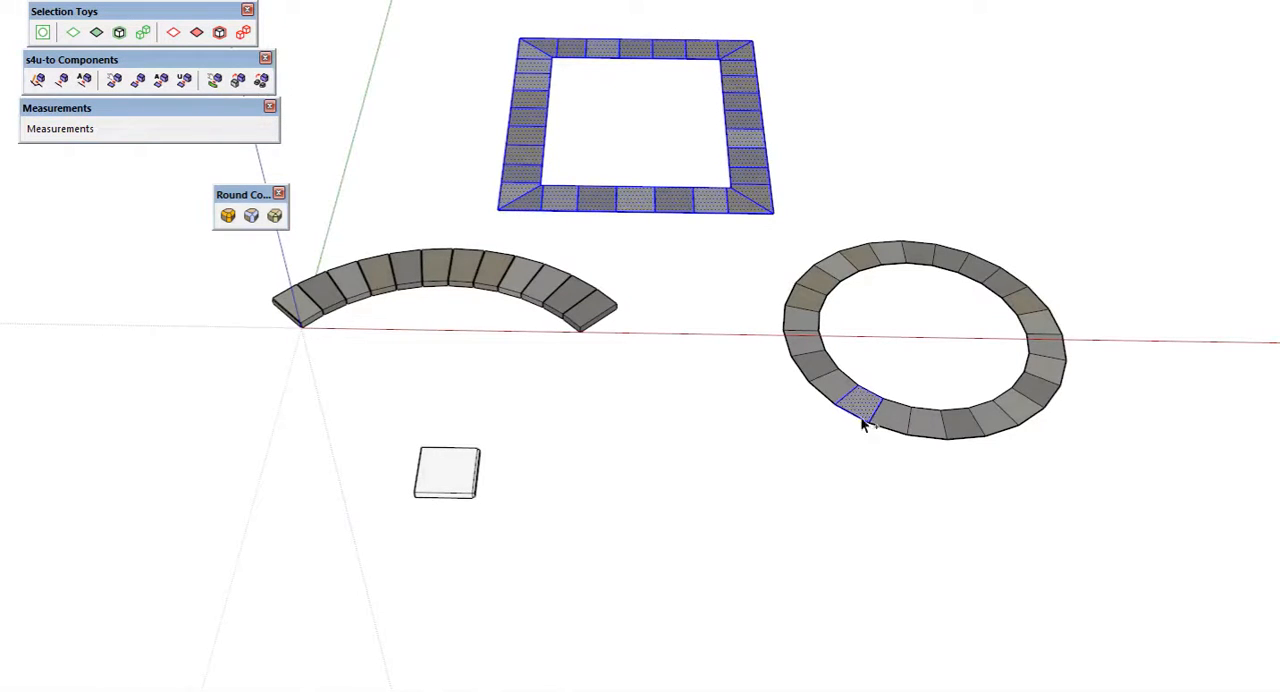
Add the circle ring faces and the stone block to the square ring selection.
left_click(865, 410)
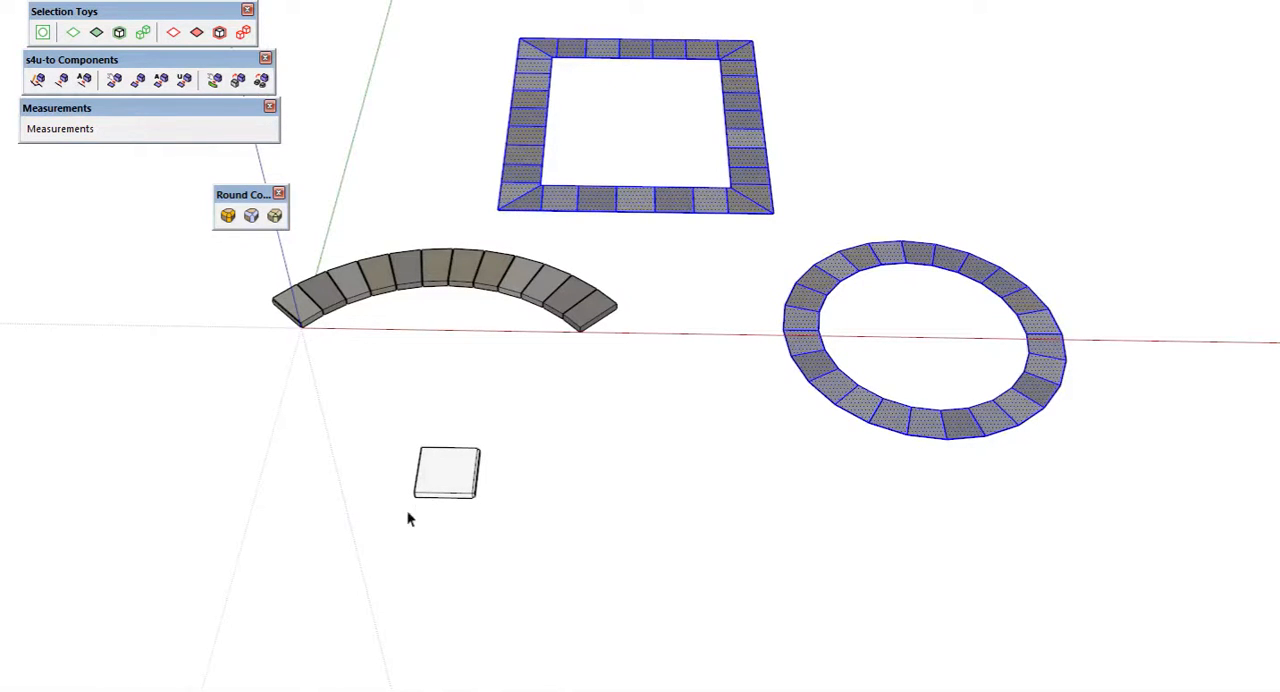
left_click(445, 490)
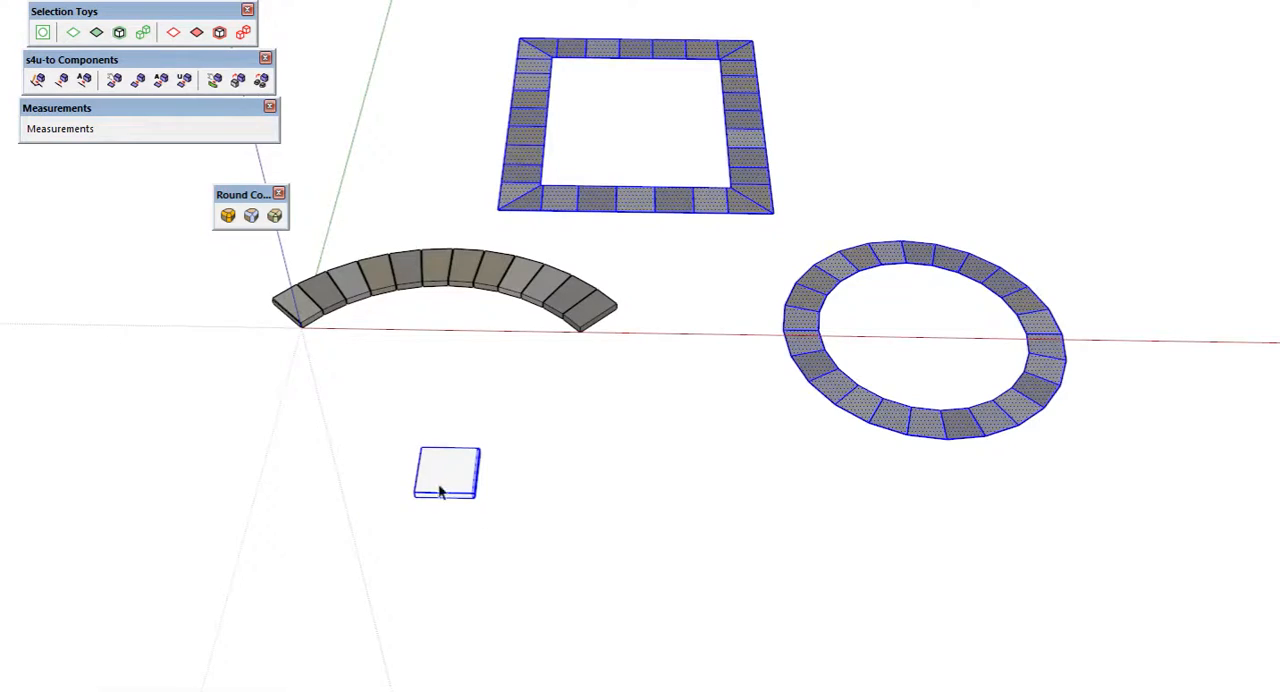
scroll("up", 3)
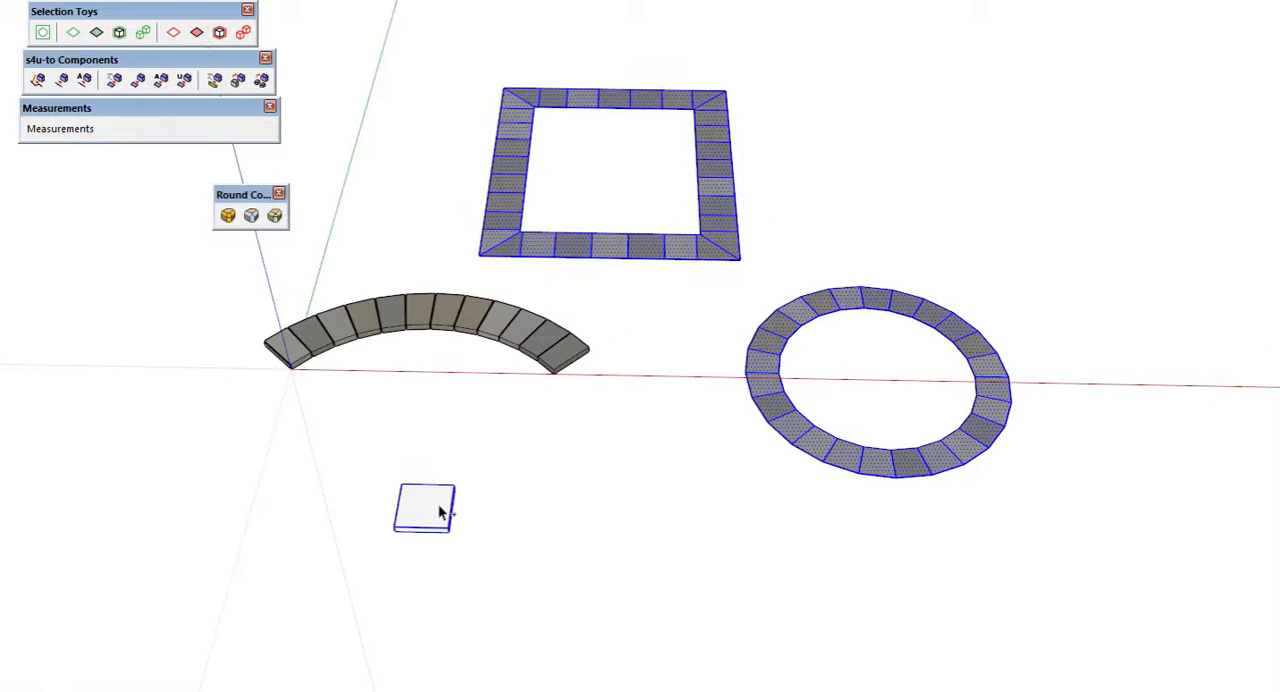
mouse_move(405, 363)
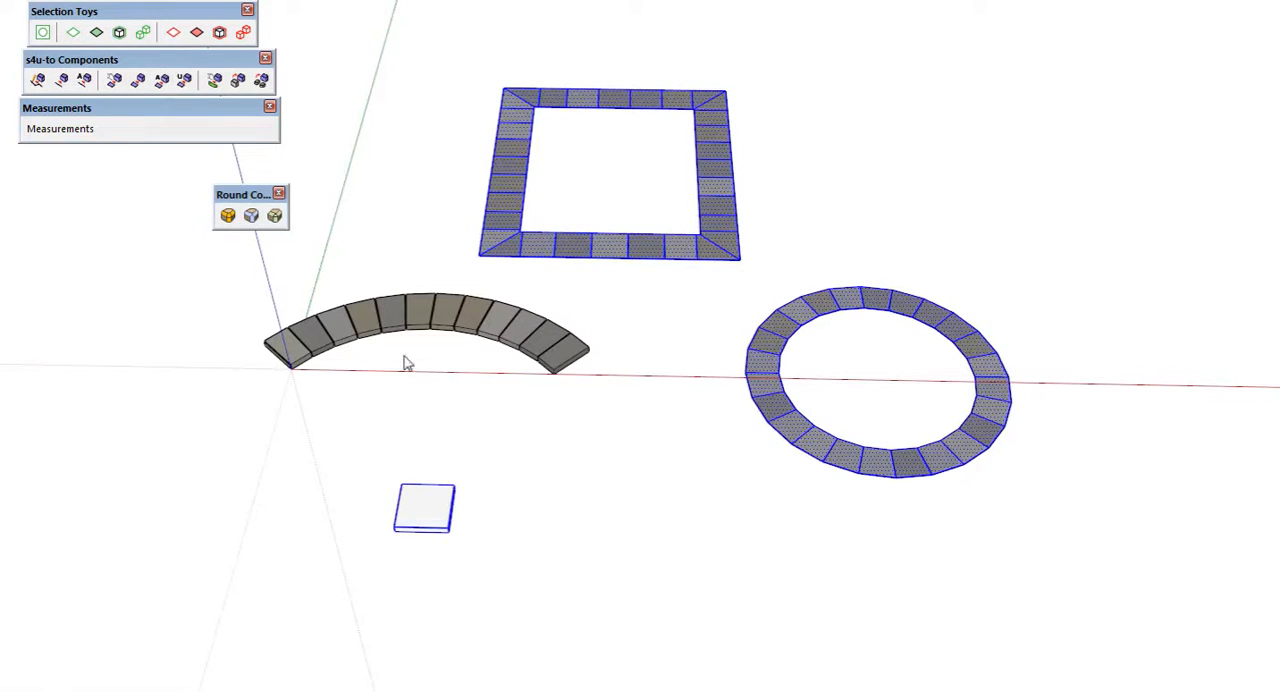